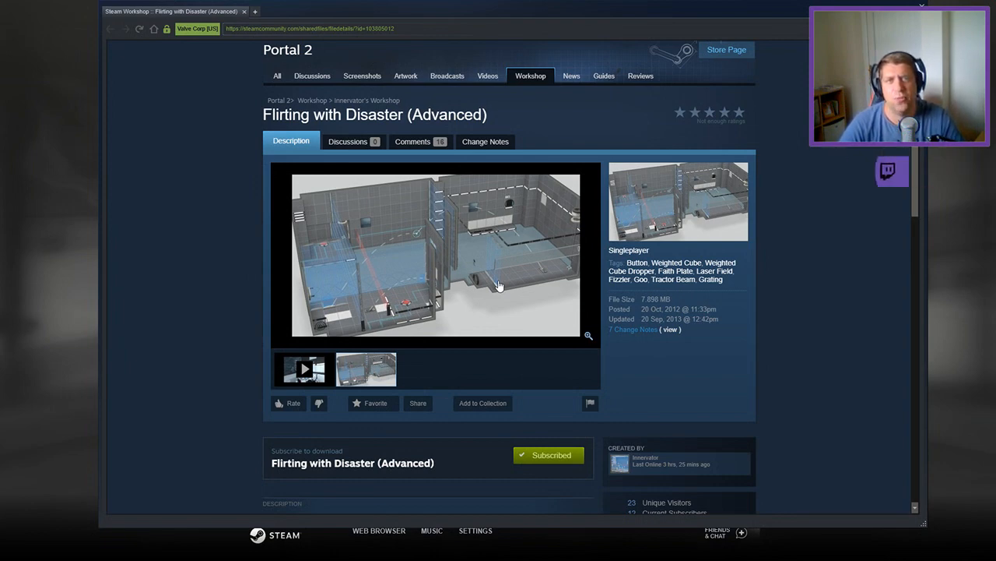
Step: Leave the arrival dropper and enter the flooded chamber crossed by the red laser field
scroll("down", 3)
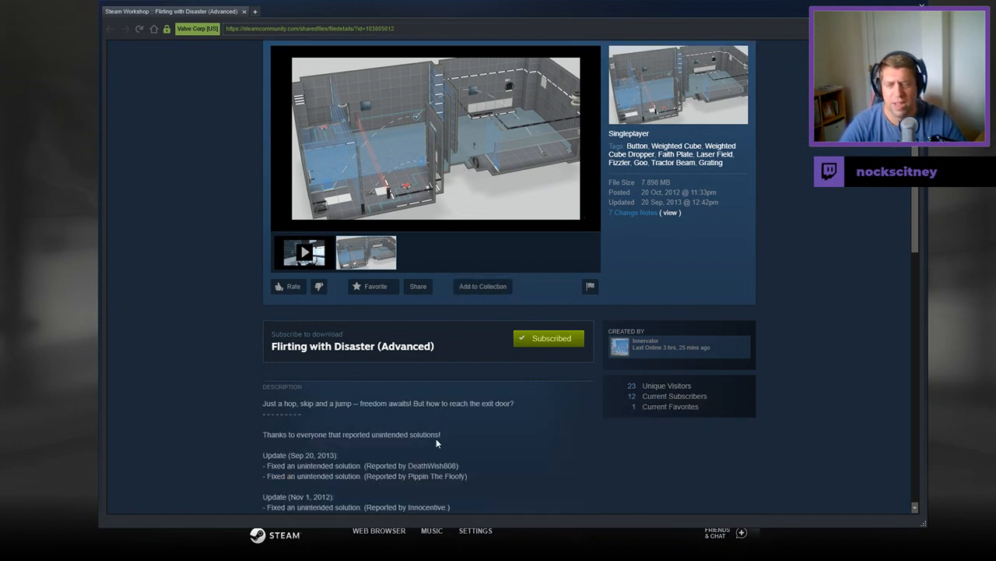
scroll("down", 3)
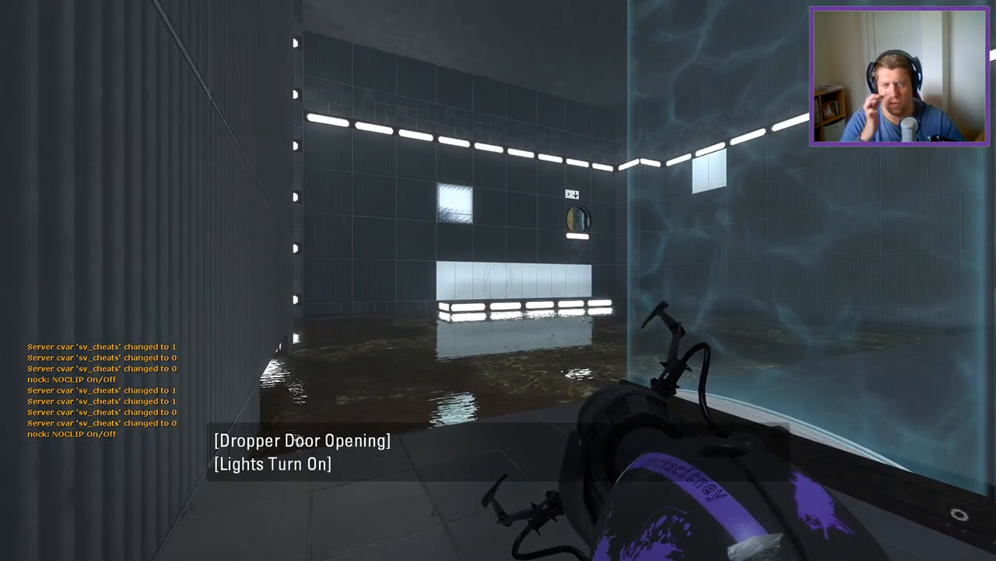
mouse_move(498, 280)
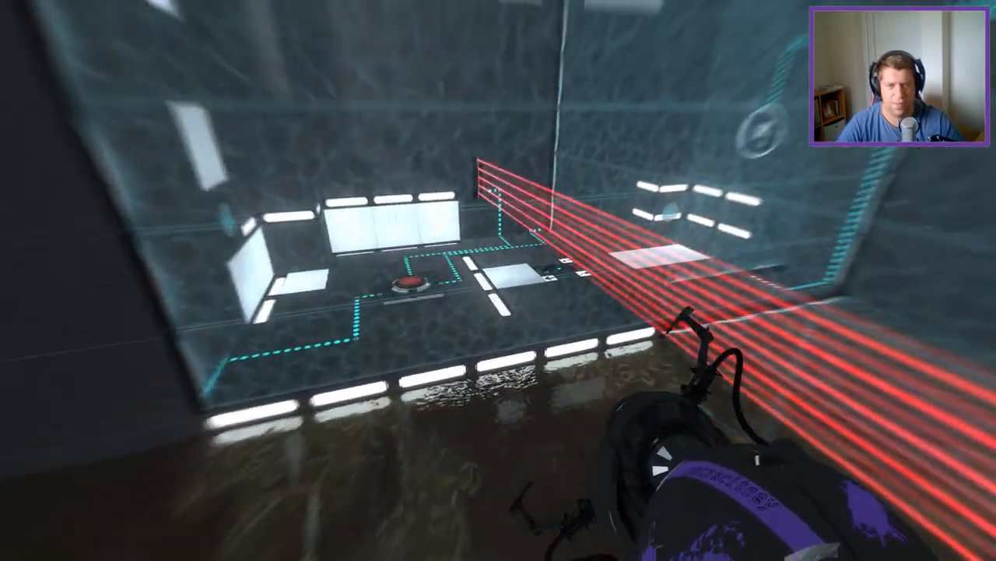
mouse_move(498, 280)
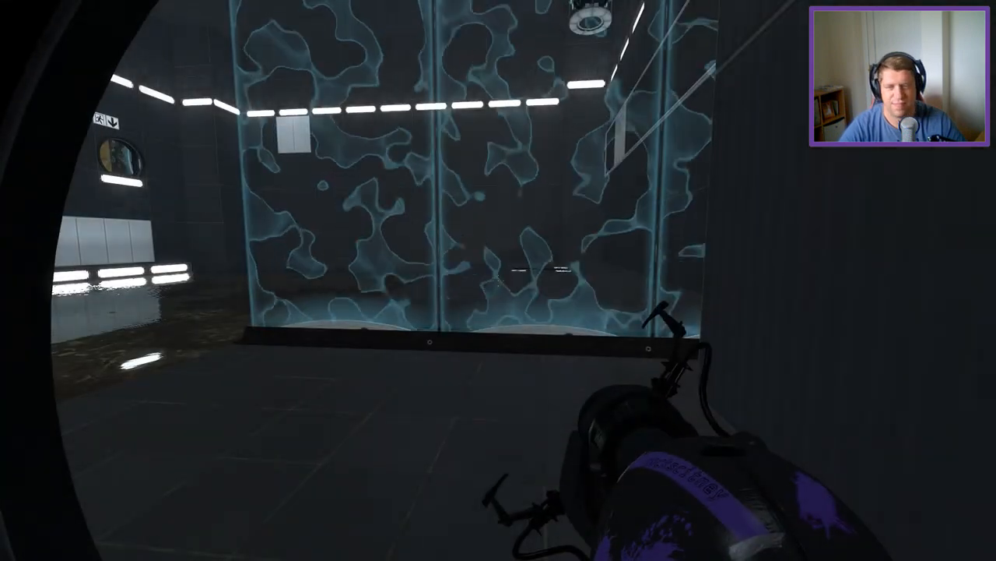
mouse_move(498, 280)
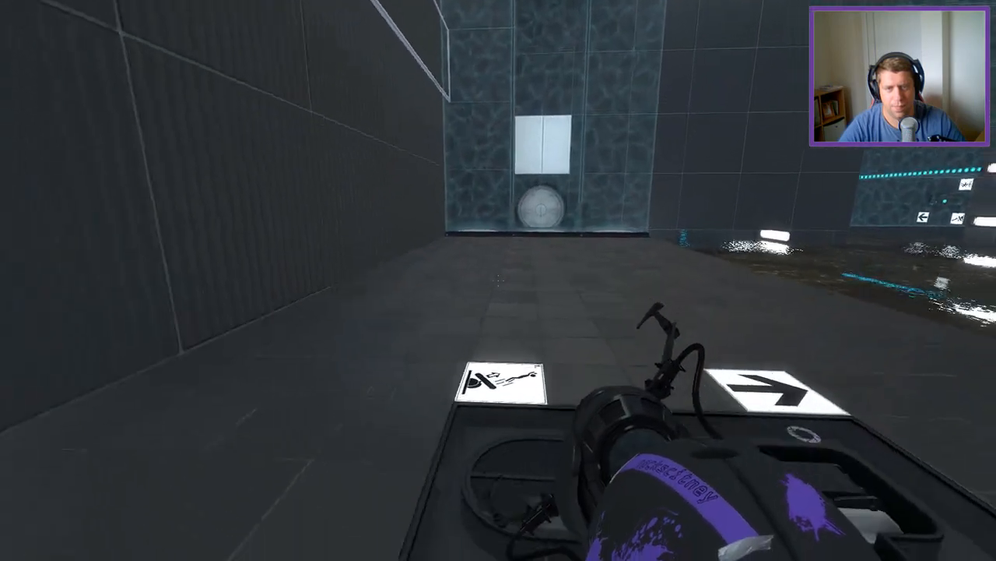
mouse_move(498, 280)
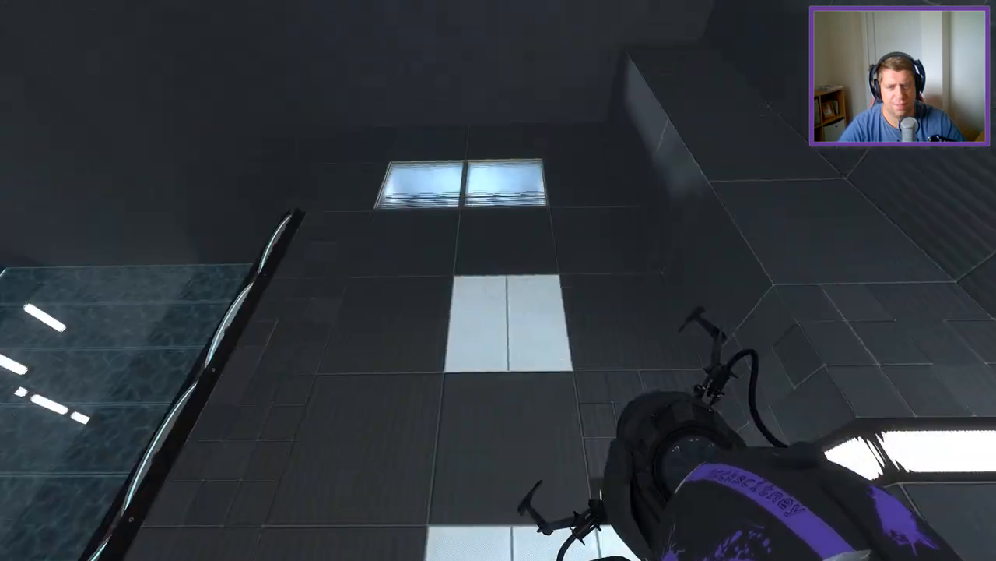
mouse_move(498, 280)
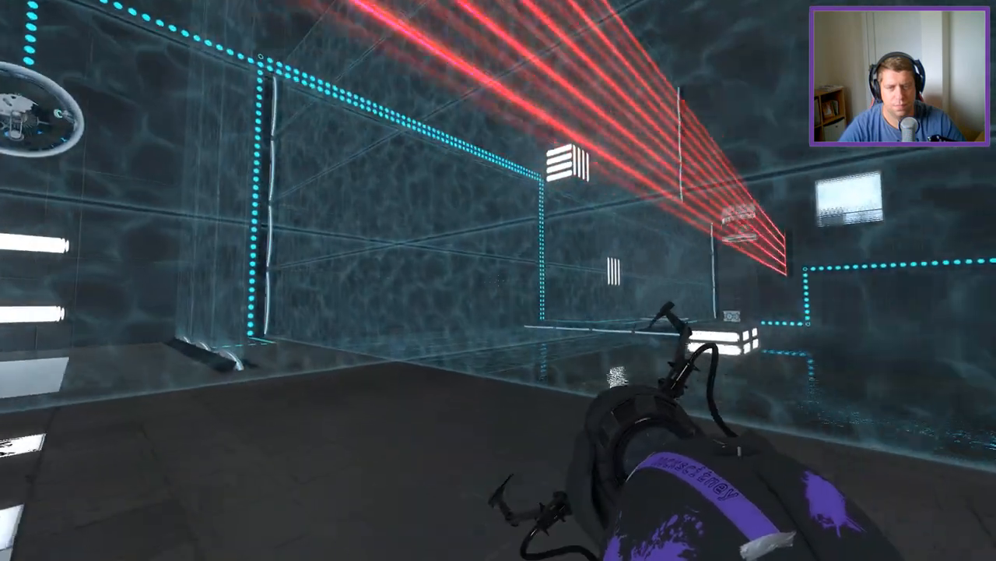
mouse_move(498, 280)
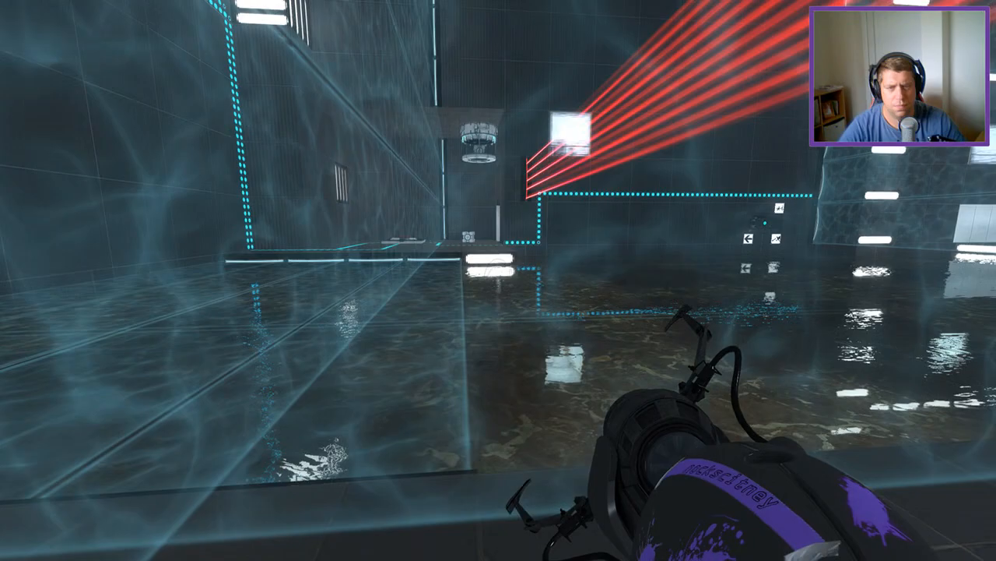
Step: Fire a portal and walk the dotted corridor onto the red floor button
left_click(498, 281)
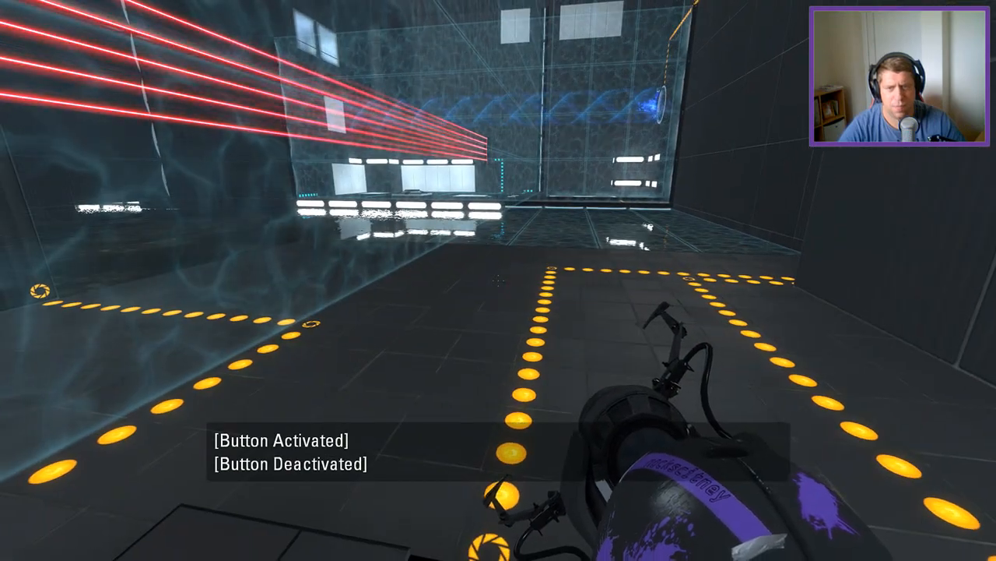
mouse_move(312, 280)
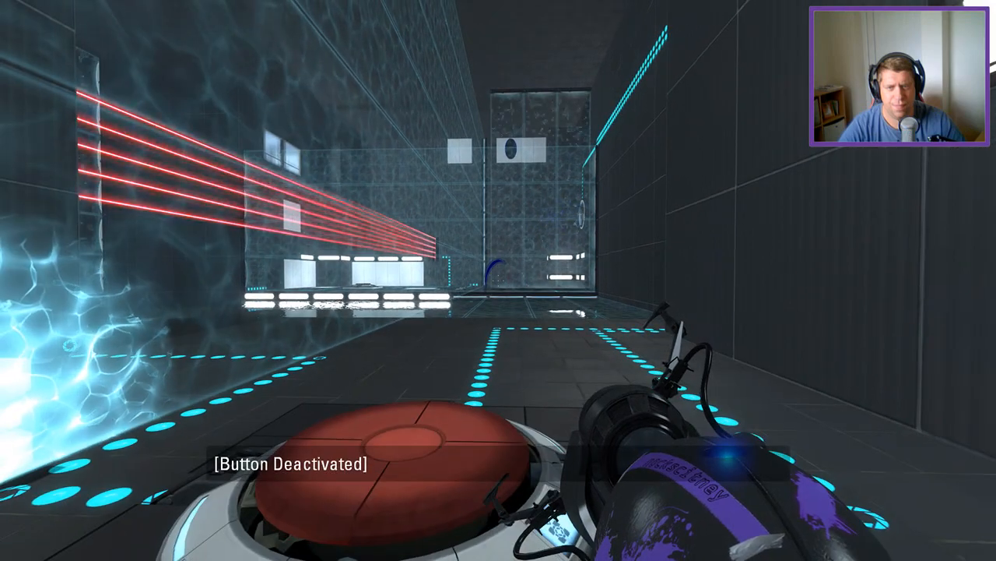
mouse_move(498, 280)
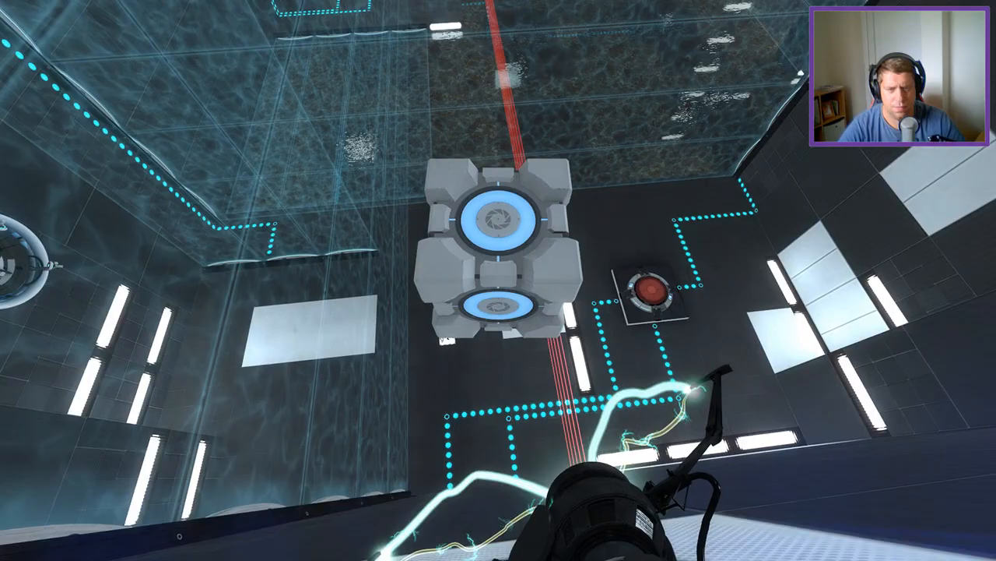
mouse_move(499, 280)
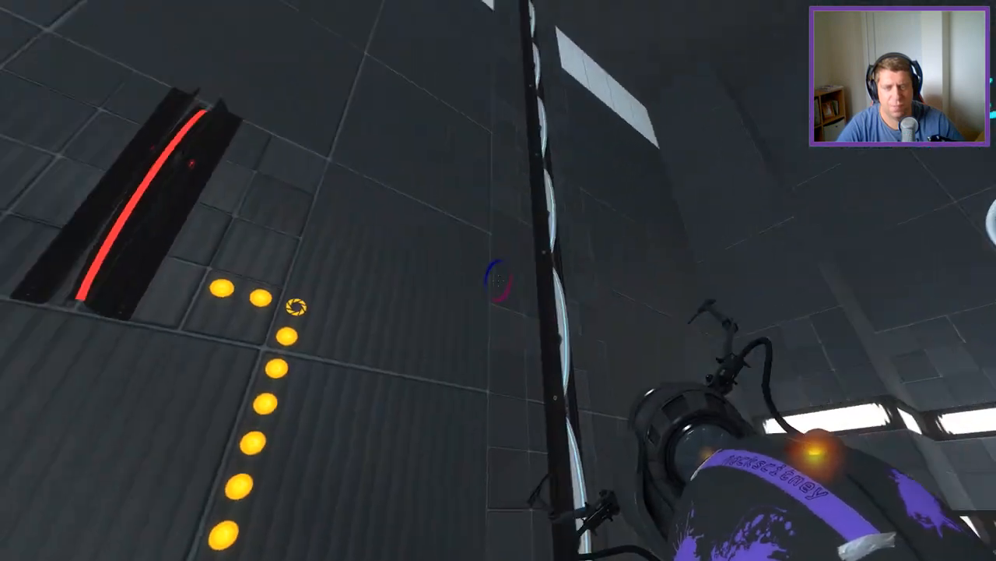
mouse_move(498, 280)
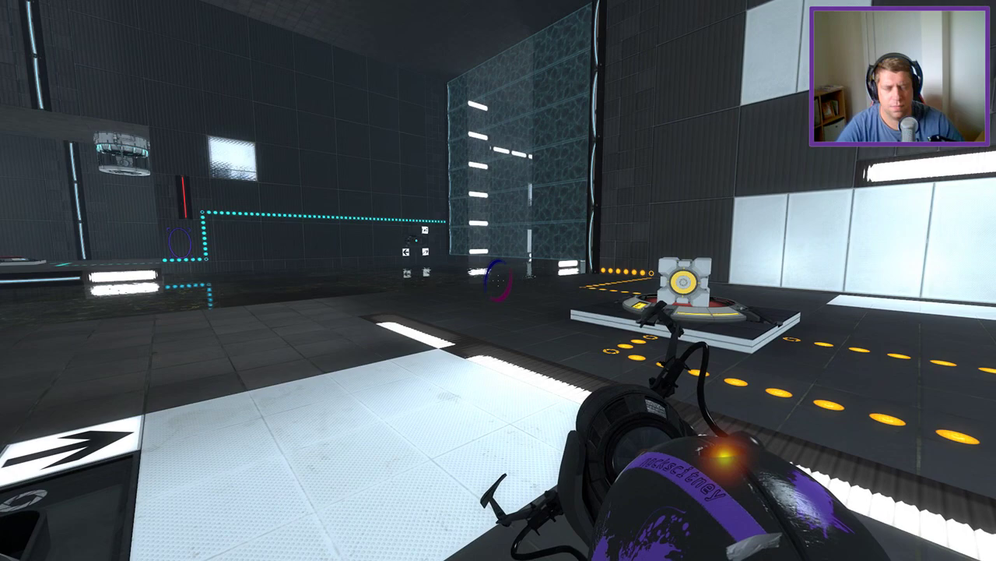
mouse_move(498, 280)
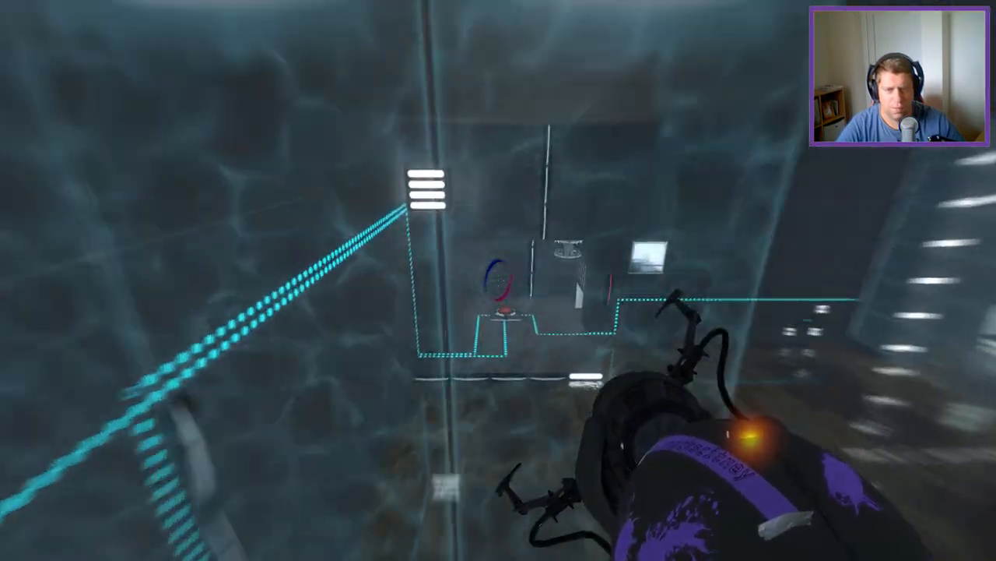
mouse_move(498, 280)
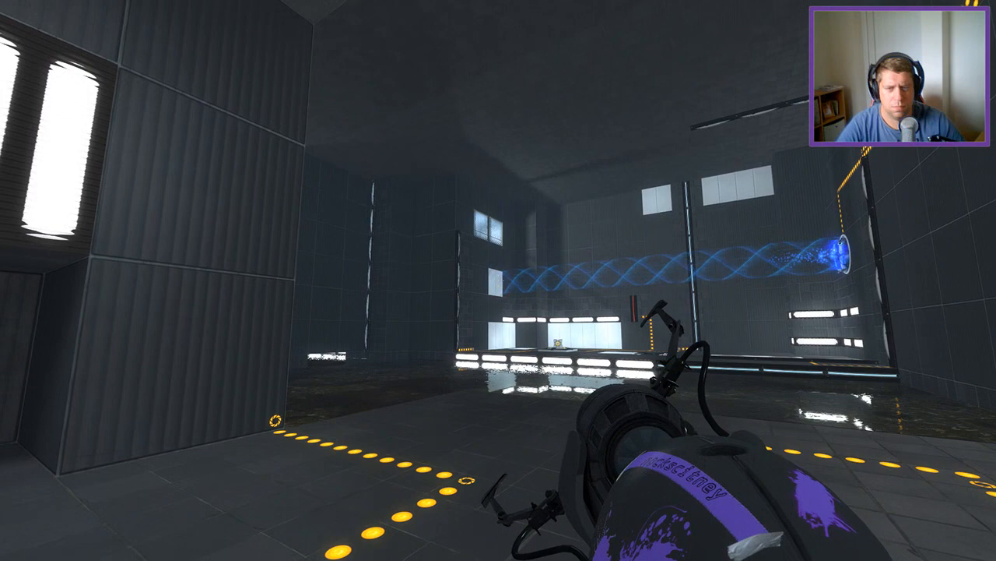
mouse_move(498, 280)
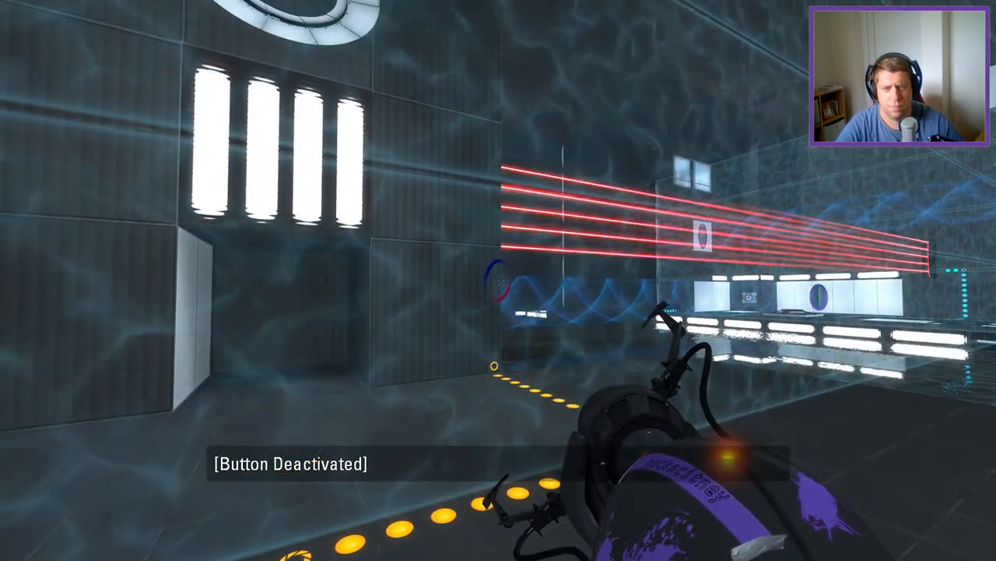
mouse_move(498, 280)
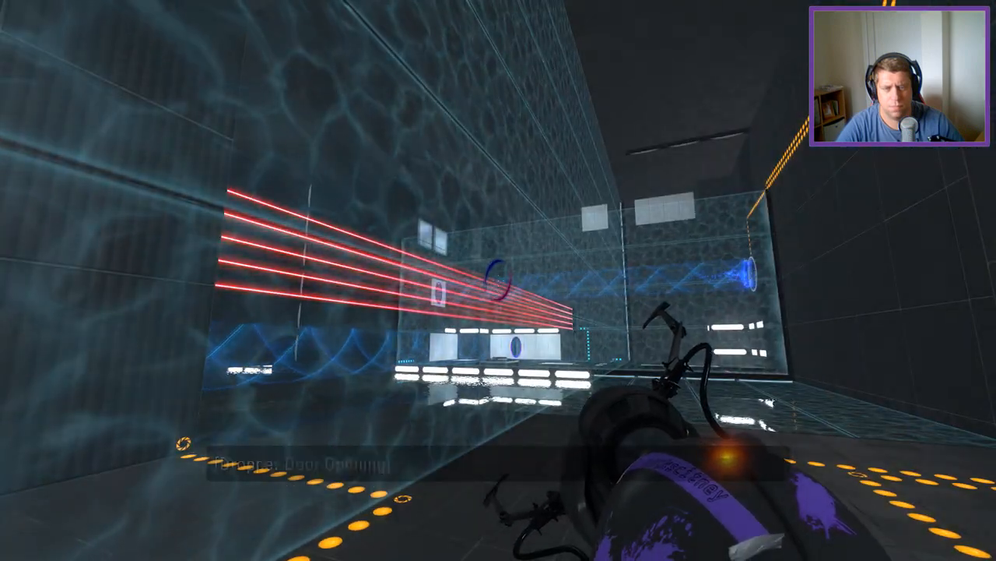
mouse_move(498, 281)
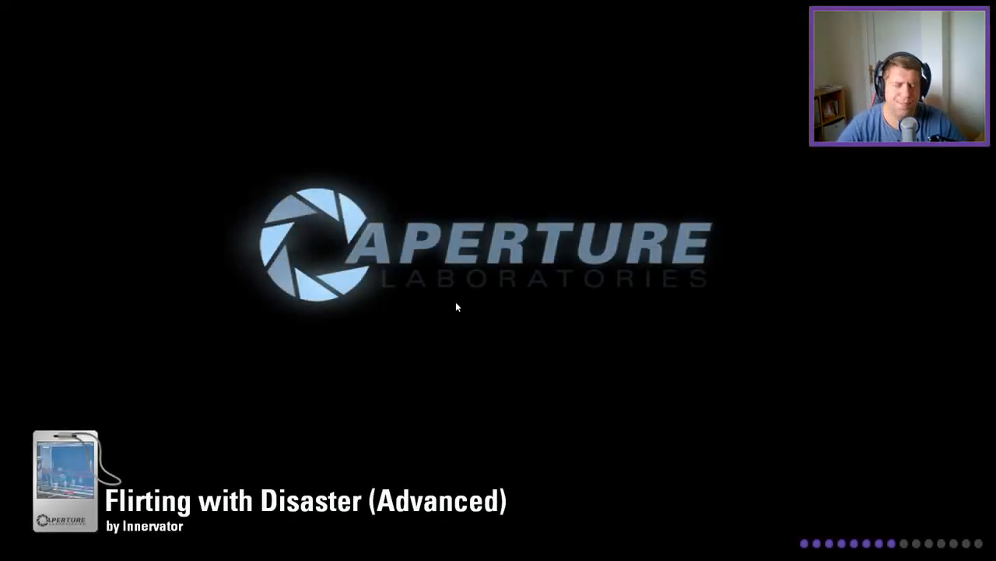
mouse_move(433, 327)
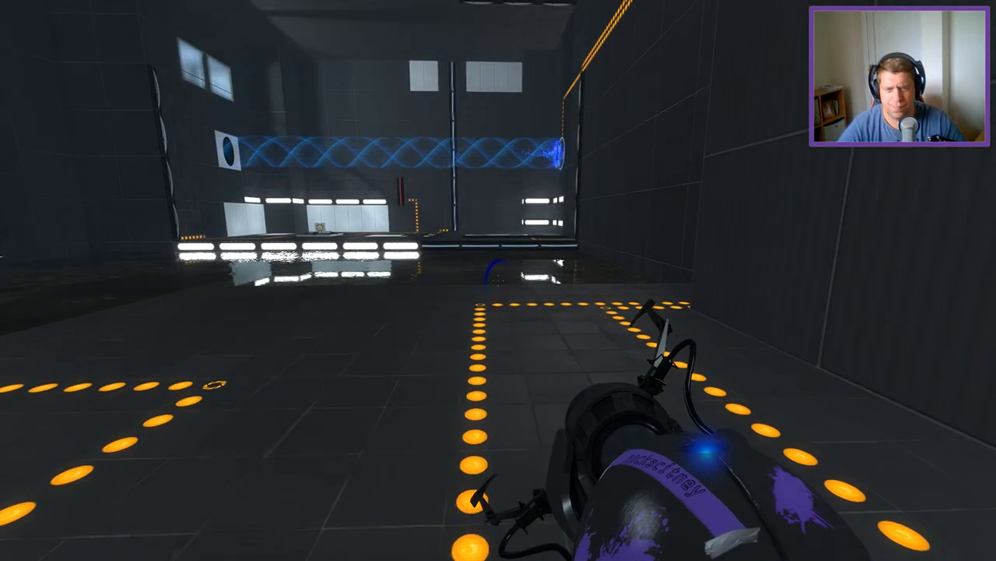
mouse_move(498, 280)
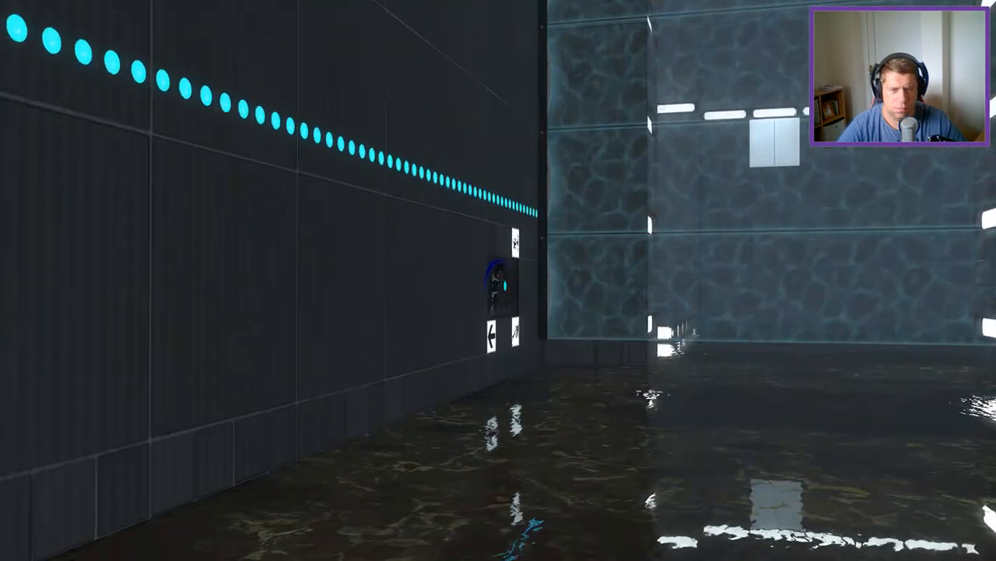
mouse_move(498, 280)
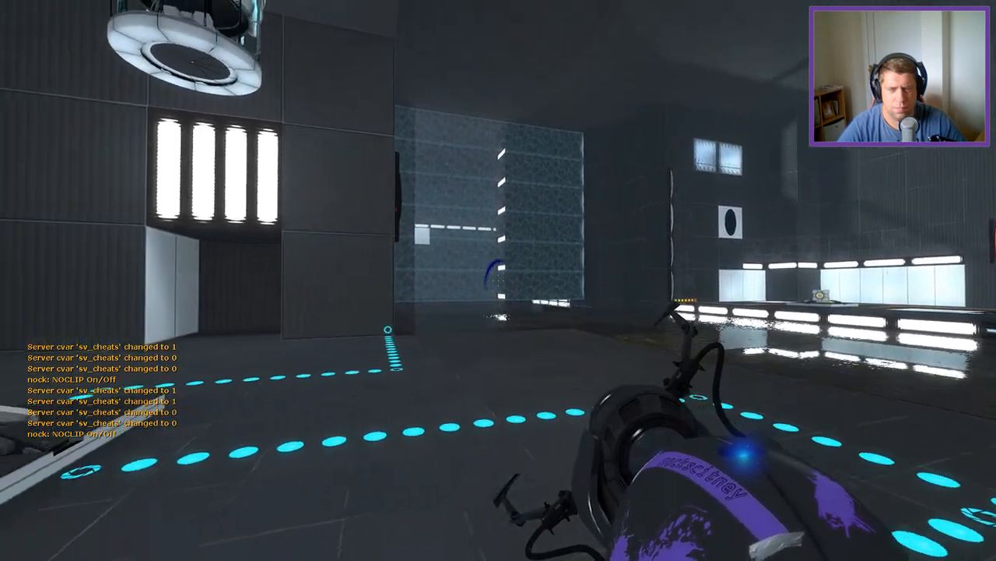
mouse_move(499, 280)
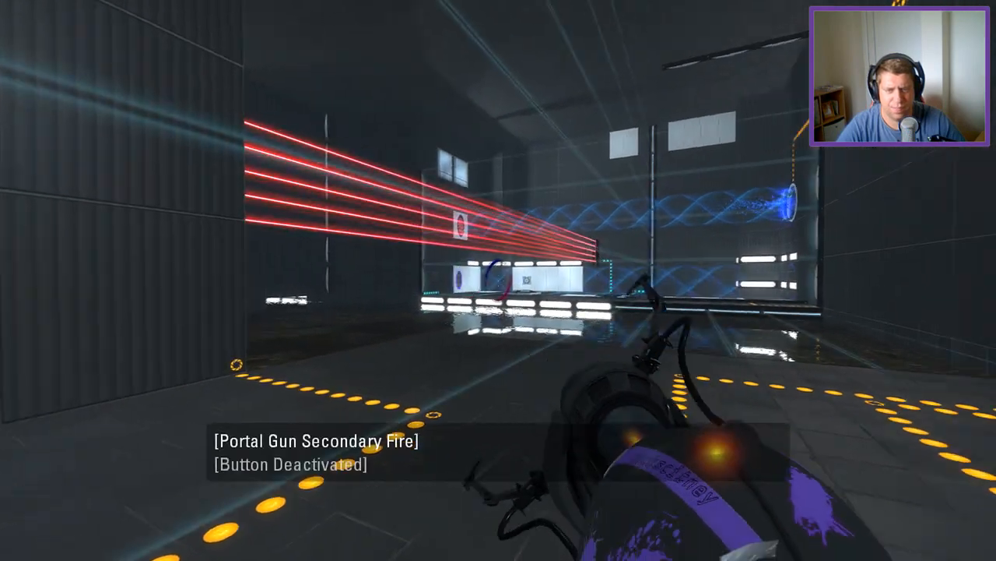
mouse_move(498, 280)
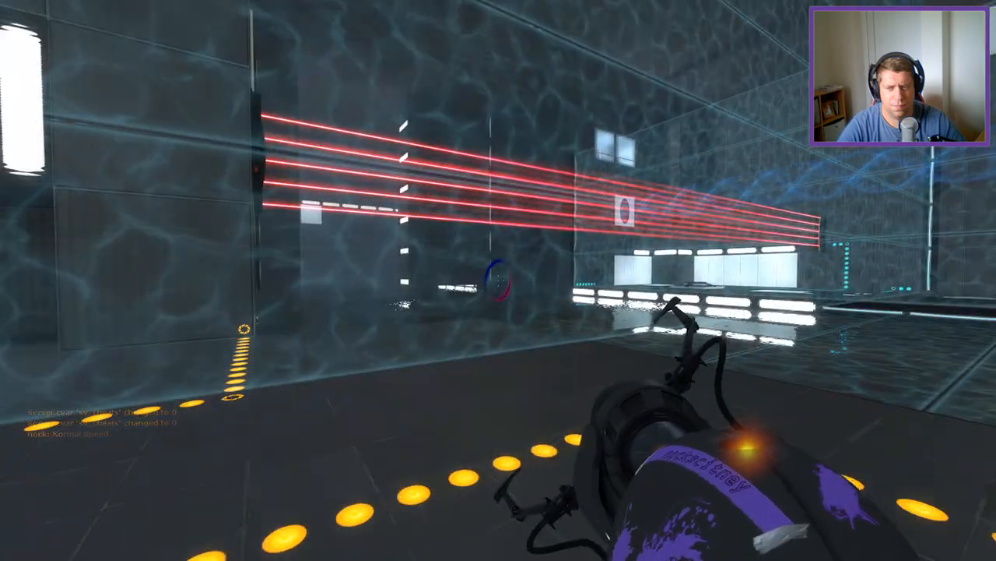
mouse_move(498, 281)
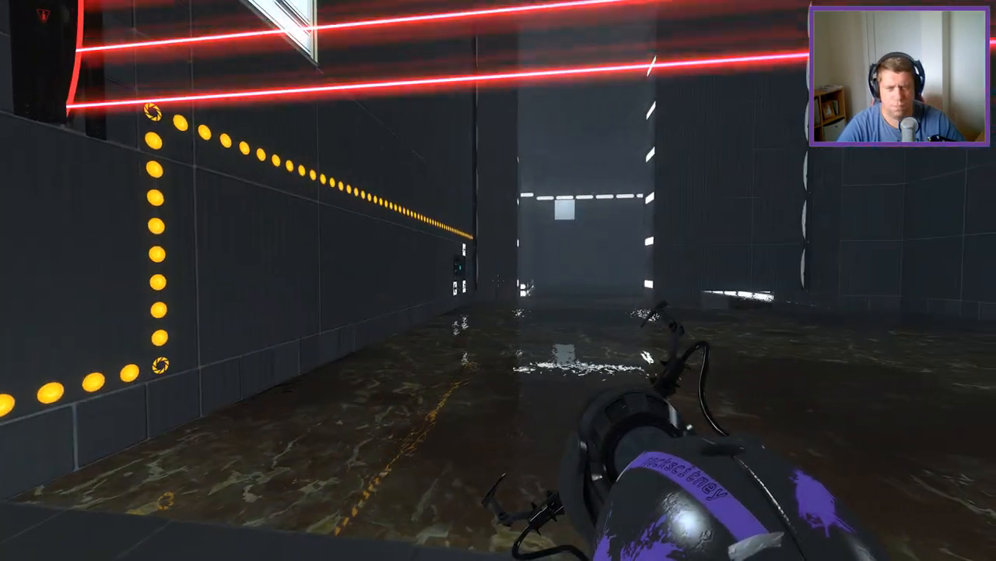
mouse_move(498, 280)
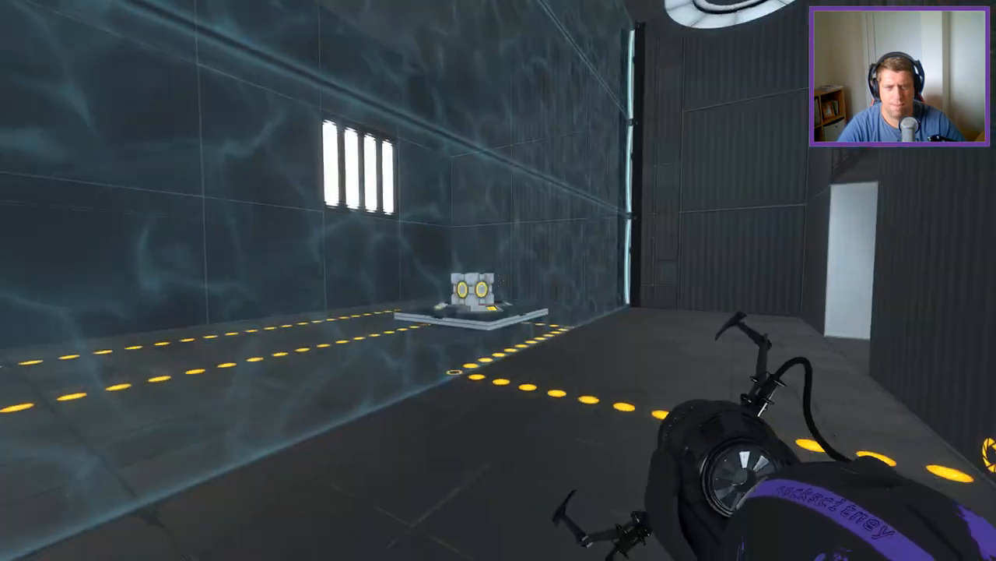
Step: Link a blue and orange portal pair to cross past the lasers and funnel into the tall vent room
left_click(499, 280)
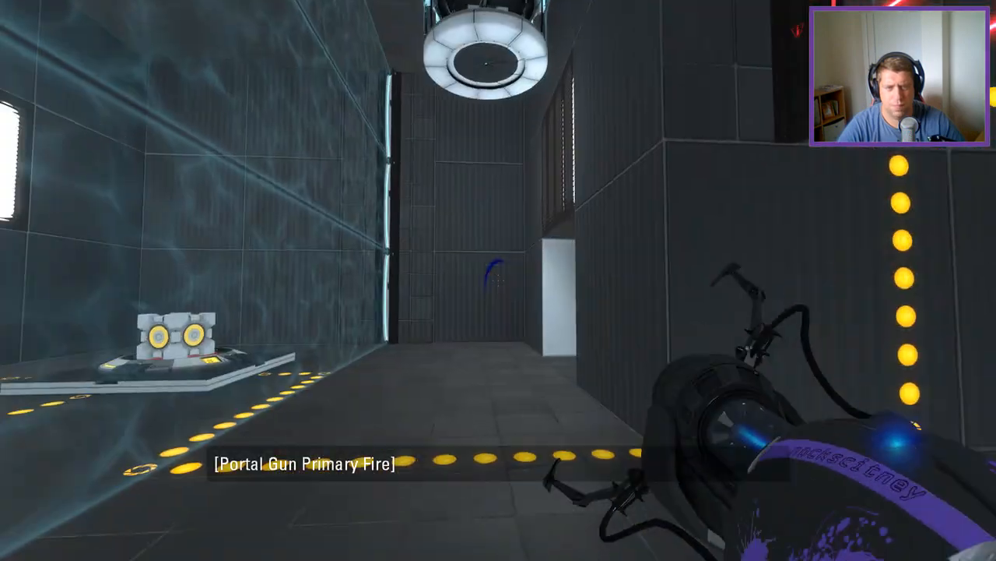
right_click(498, 280)
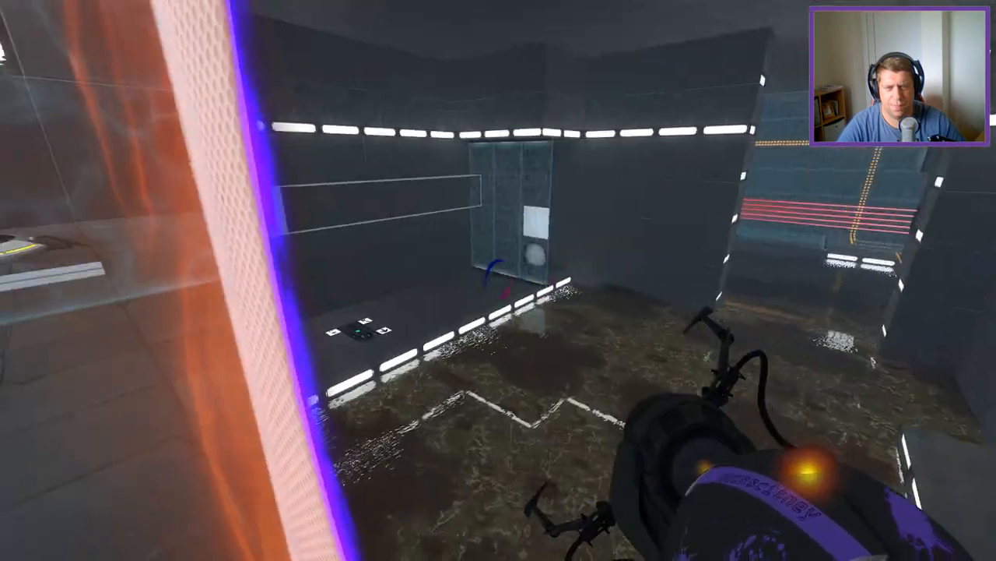
mouse_move(498, 280)
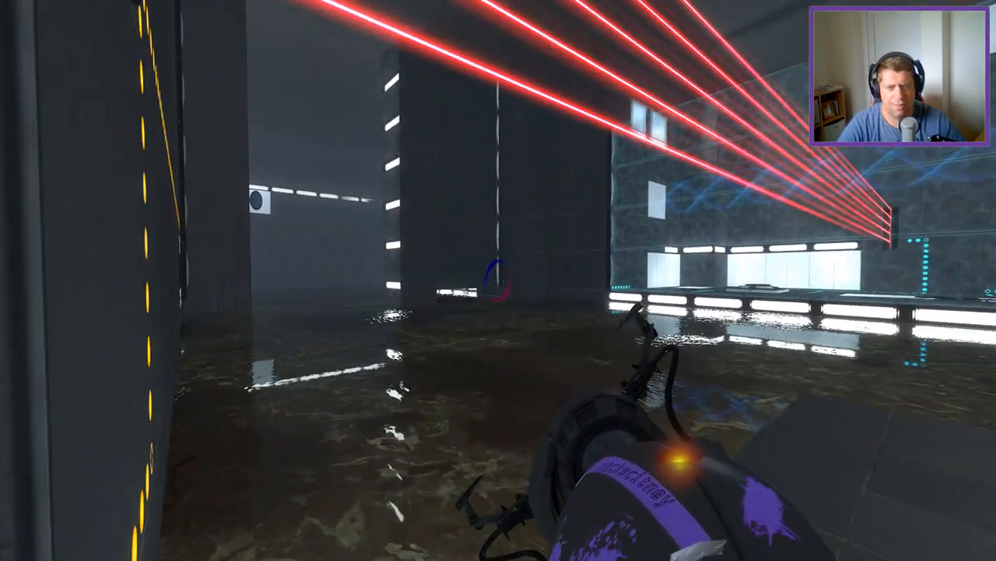
mouse_move(498, 280)
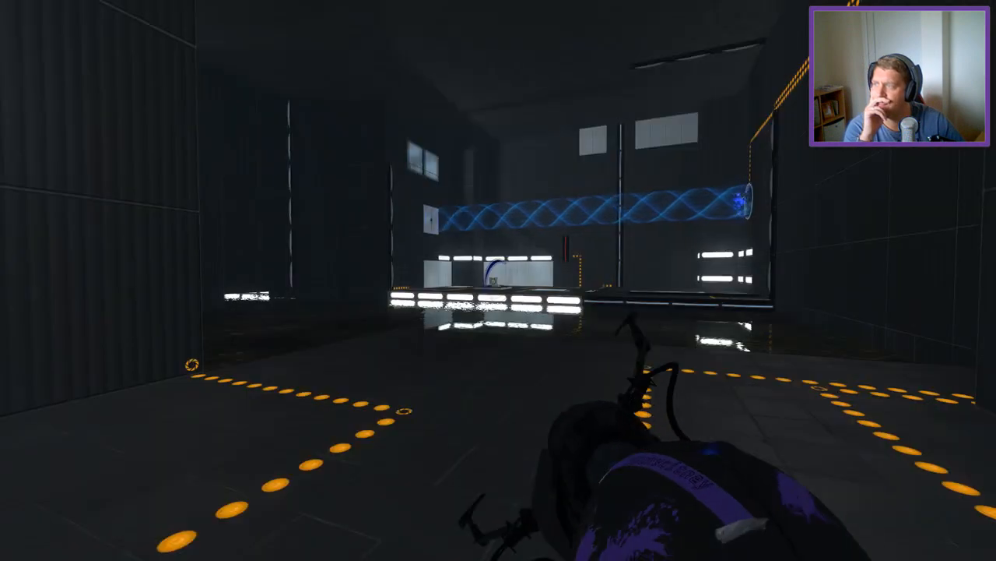
mouse_move(498, 280)
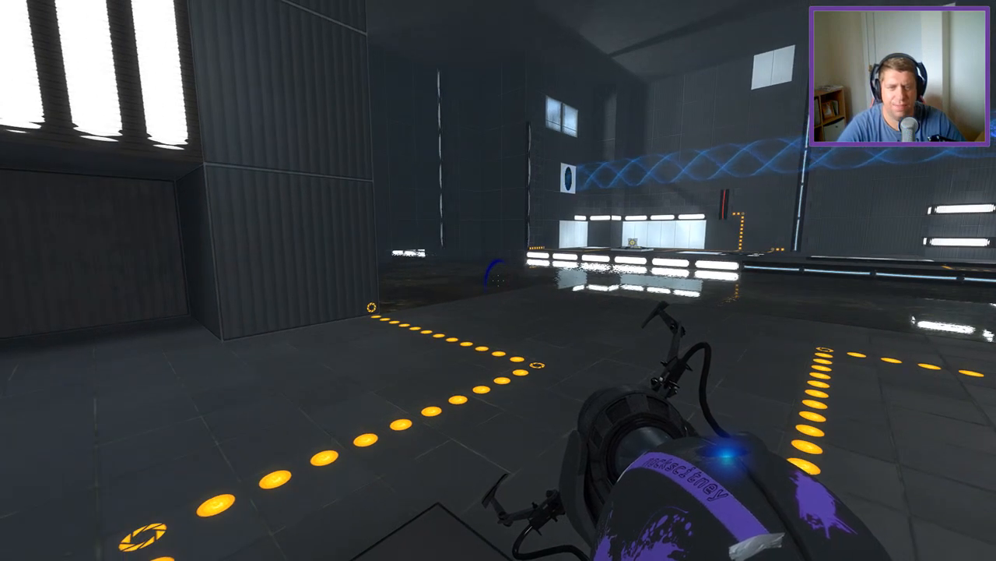
mouse_move(498, 280)
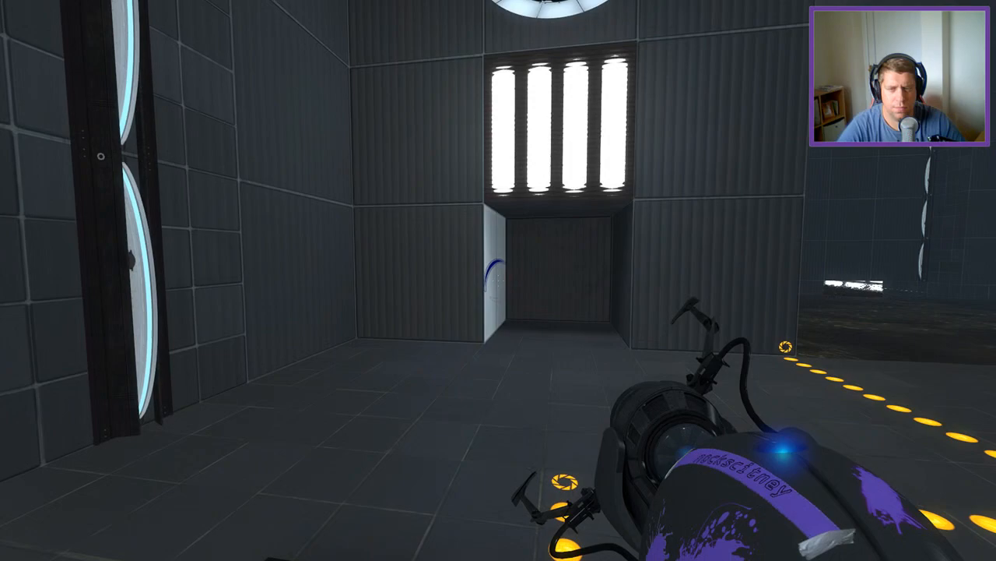
Step: Walk forward and place portals looking into the glass-walled laser chamber, then ride the blue funnel
key("w")
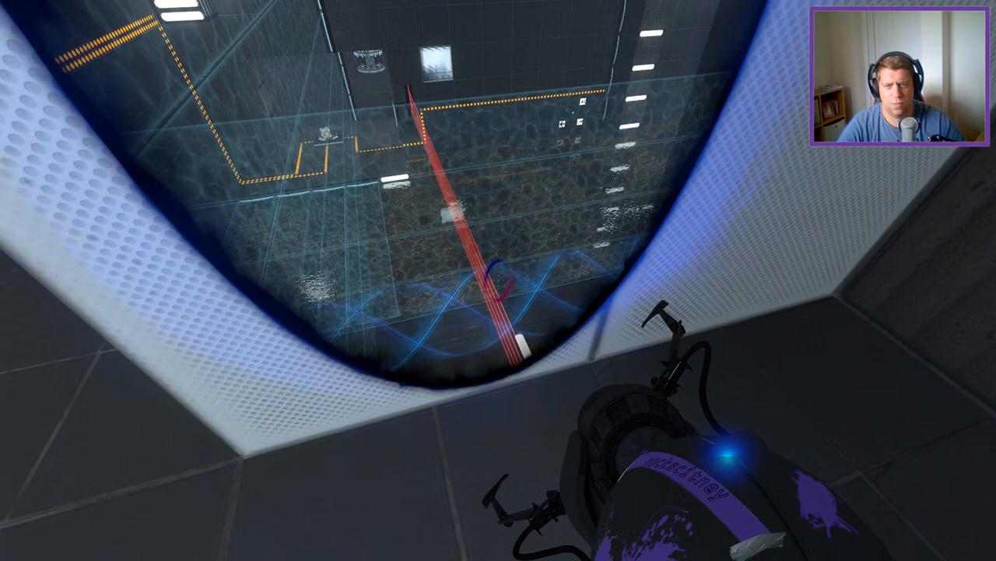
mouse_move(498, 281)
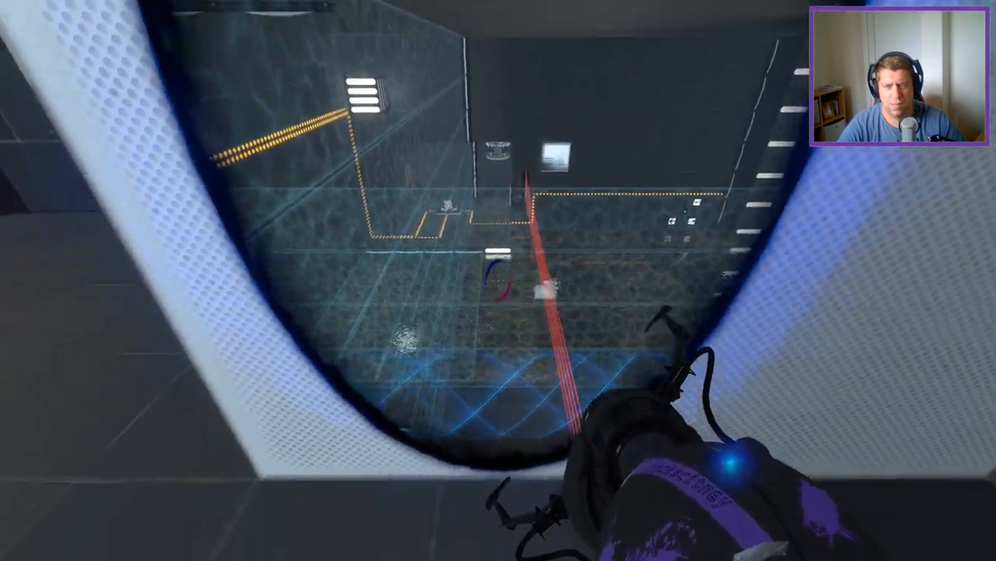
left_click(499, 281)
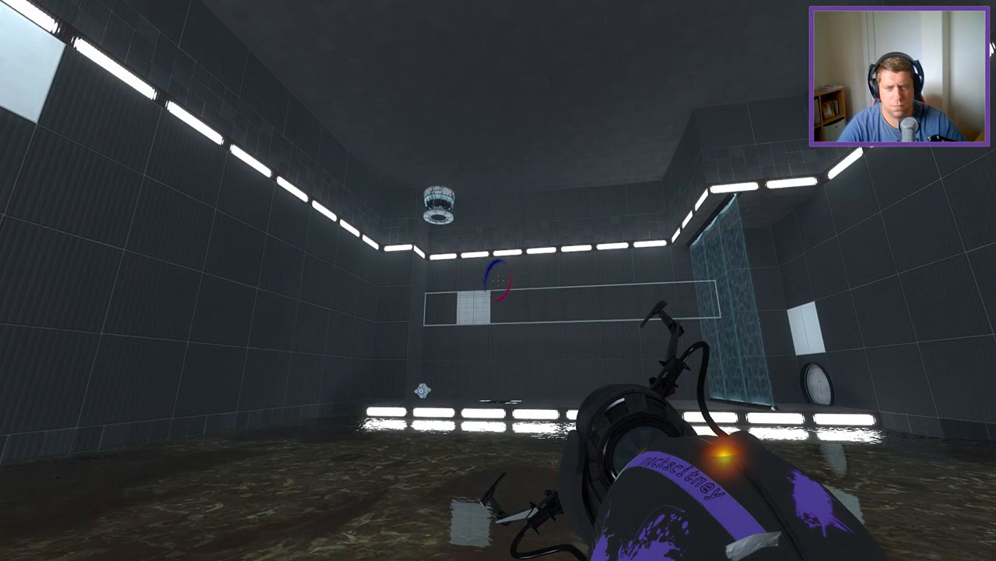
mouse_move(498, 280)
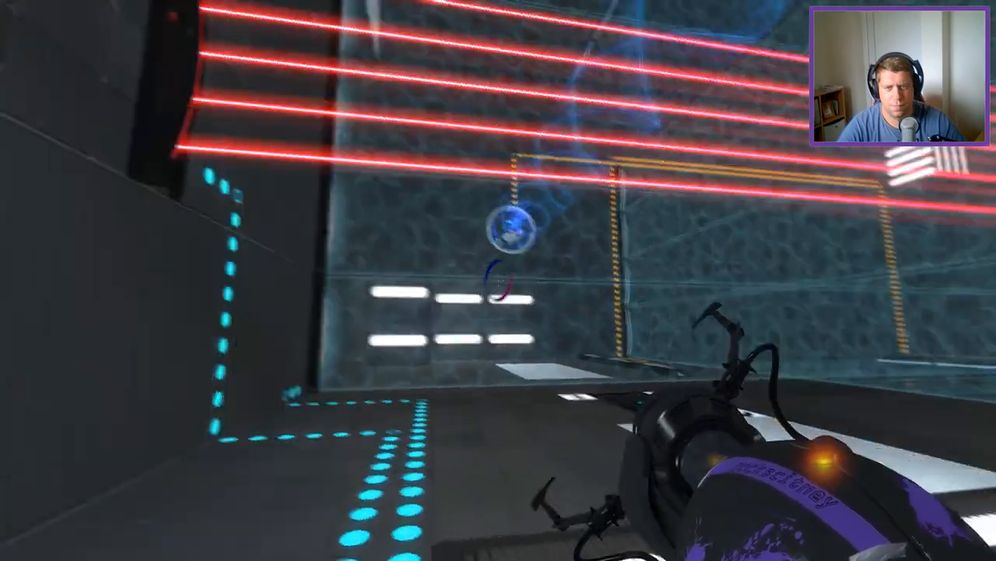
mouse_move(498, 280)
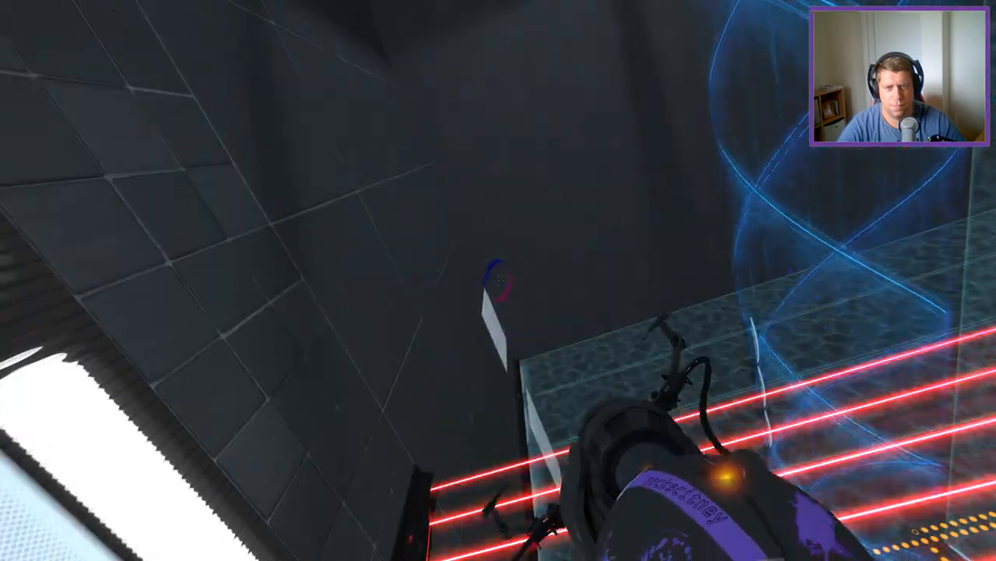
left_click(499, 280)
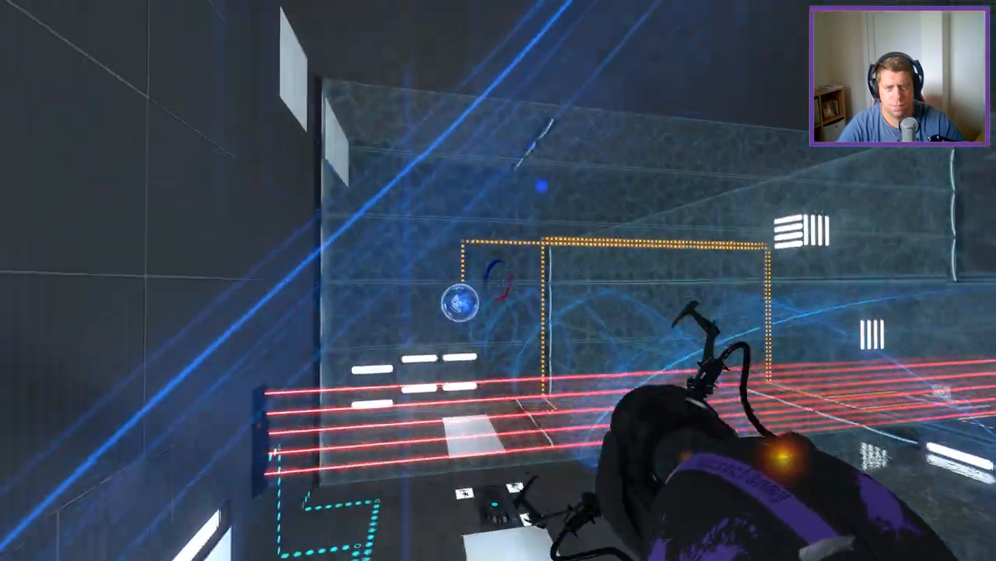
mouse_move(498, 280)
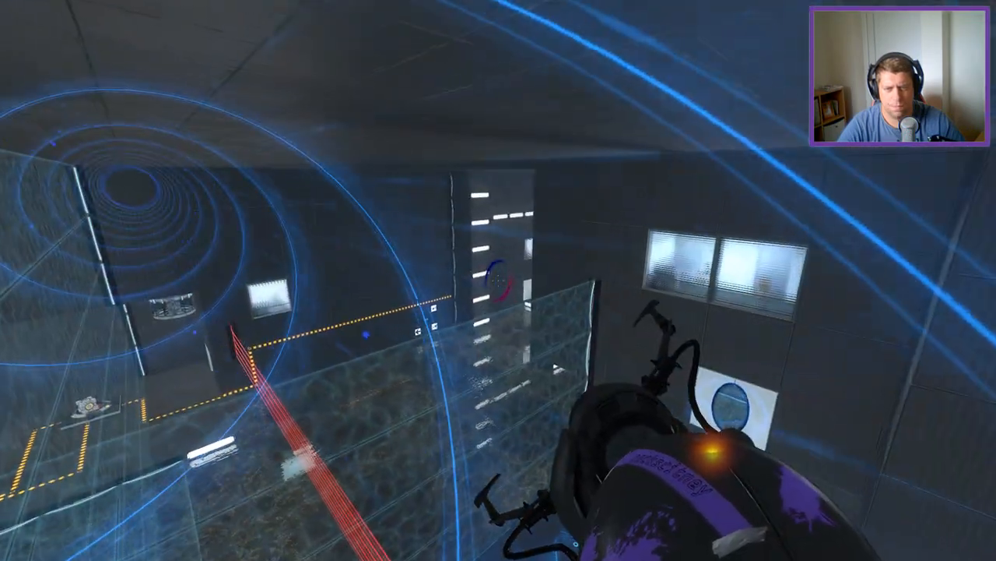
mouse_move(498, 280)
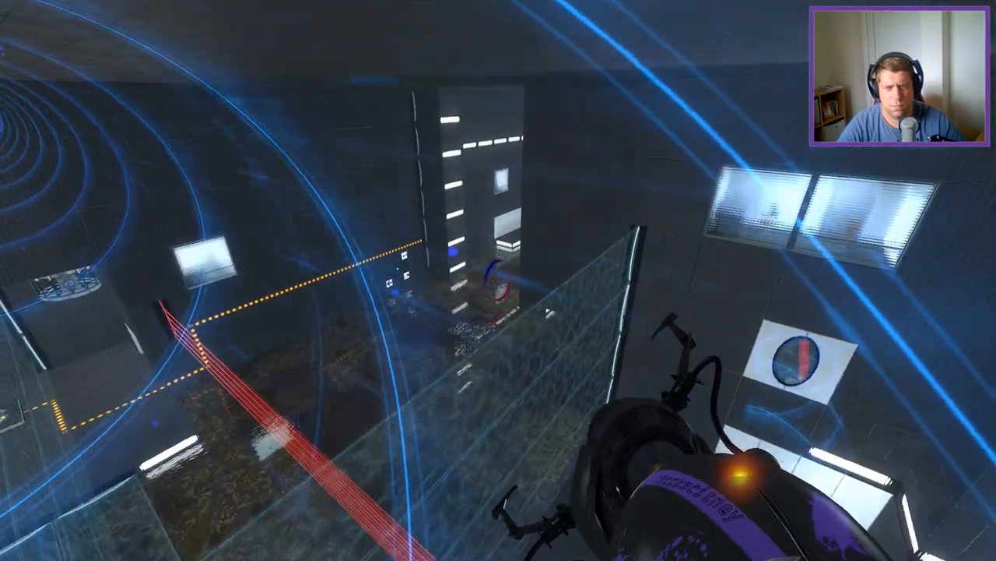
mouse_move(499, 280)
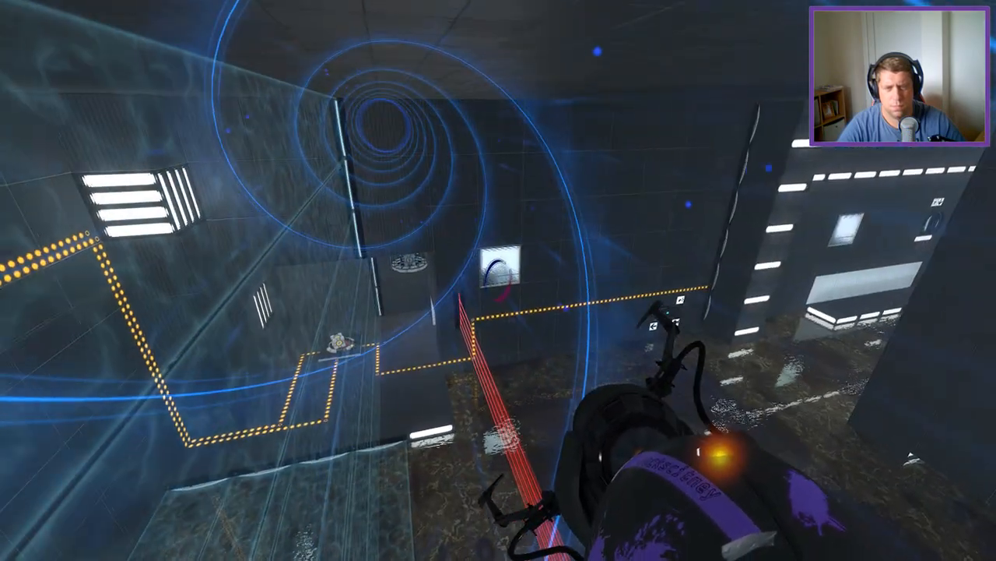
mouse_move(498, 281)
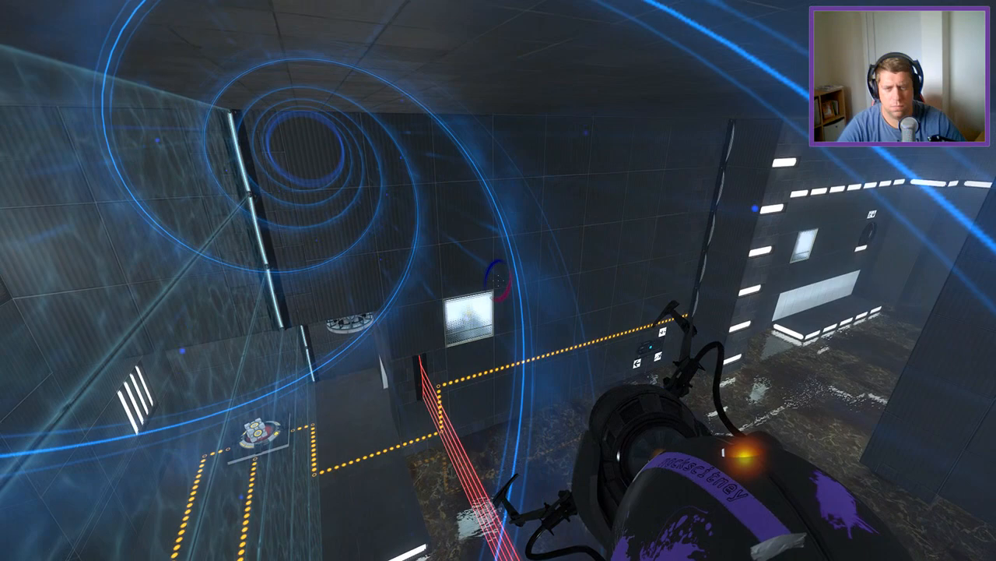
mouse_move(498, 281)
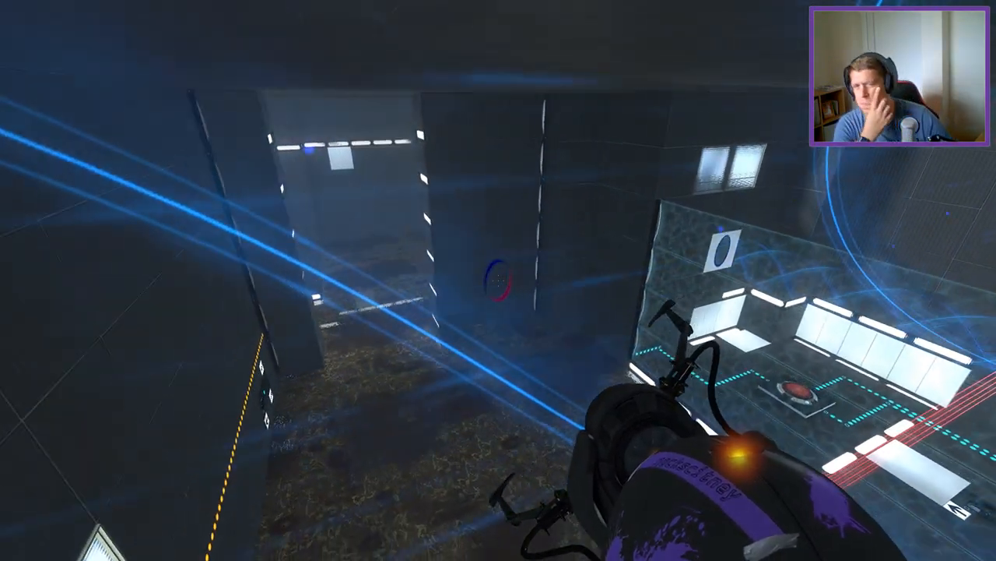
mouse_move(498, 281)
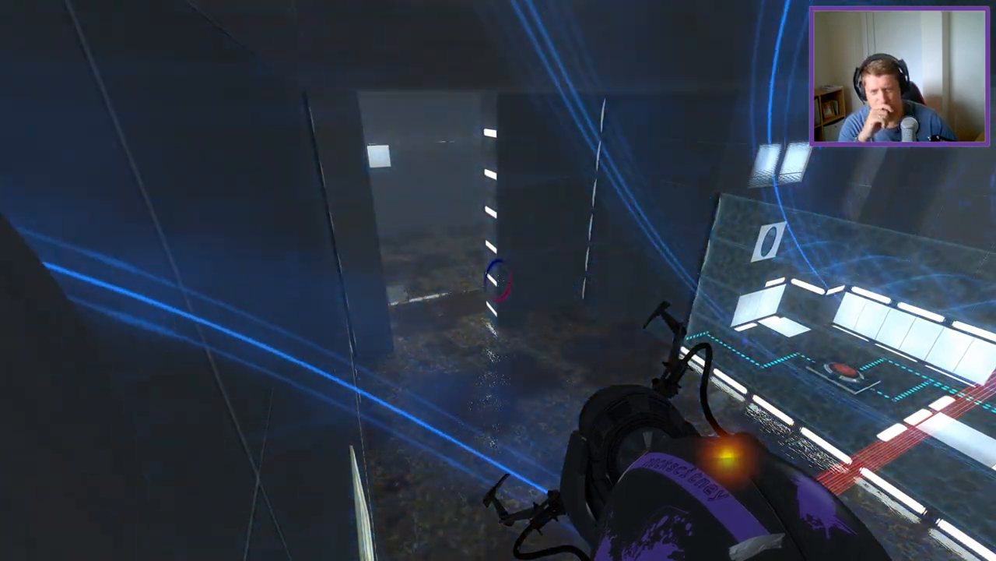
mouse_move(498, 280)
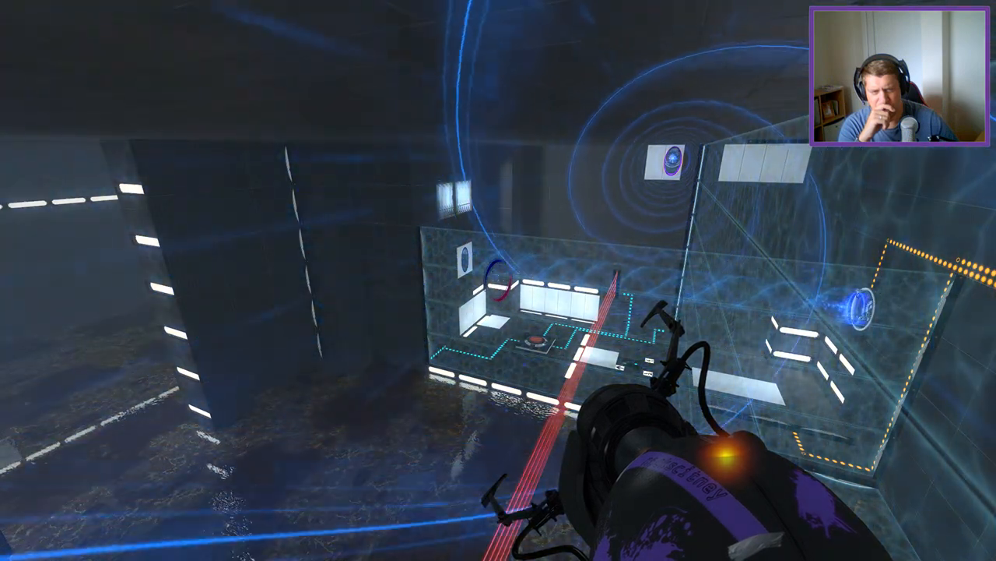
mouse_move(311, 280)
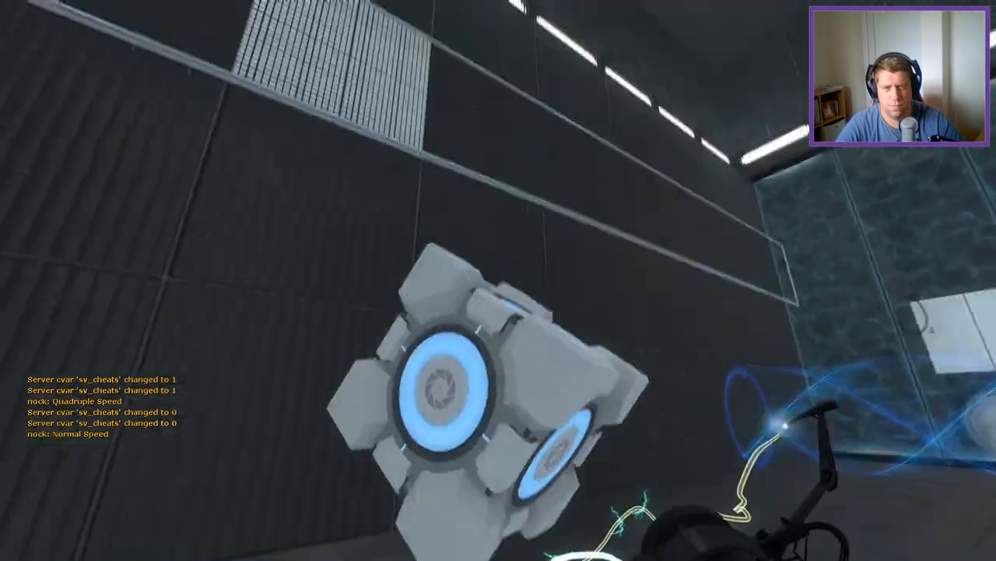
mouse_move(499, 280)
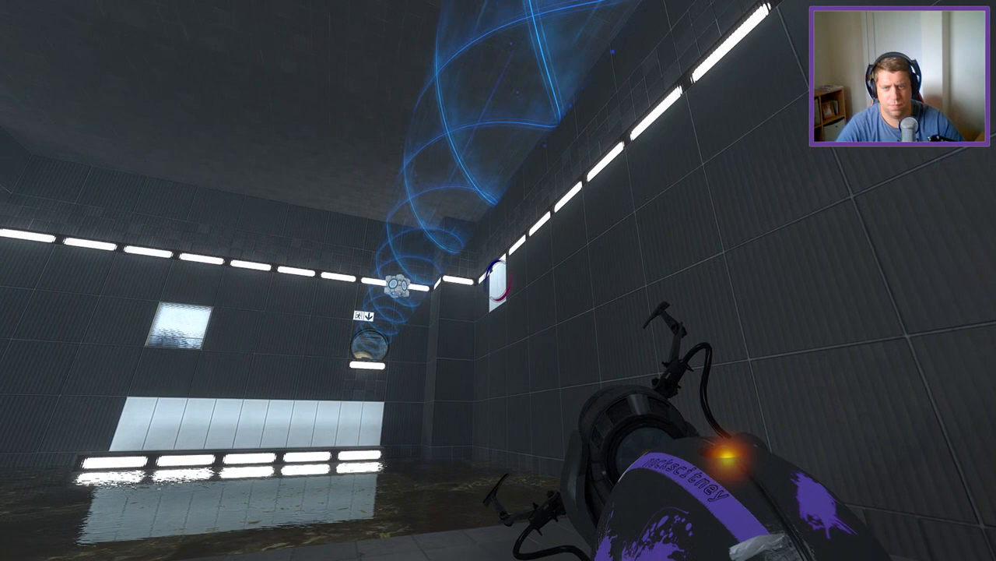
mouse_move(499, 281)
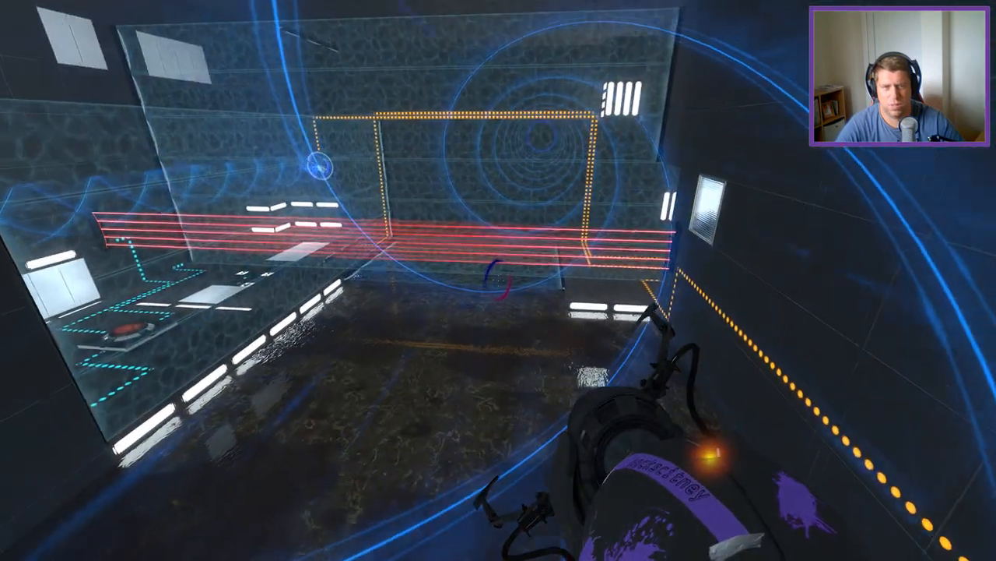
mouse_move(498, 281)
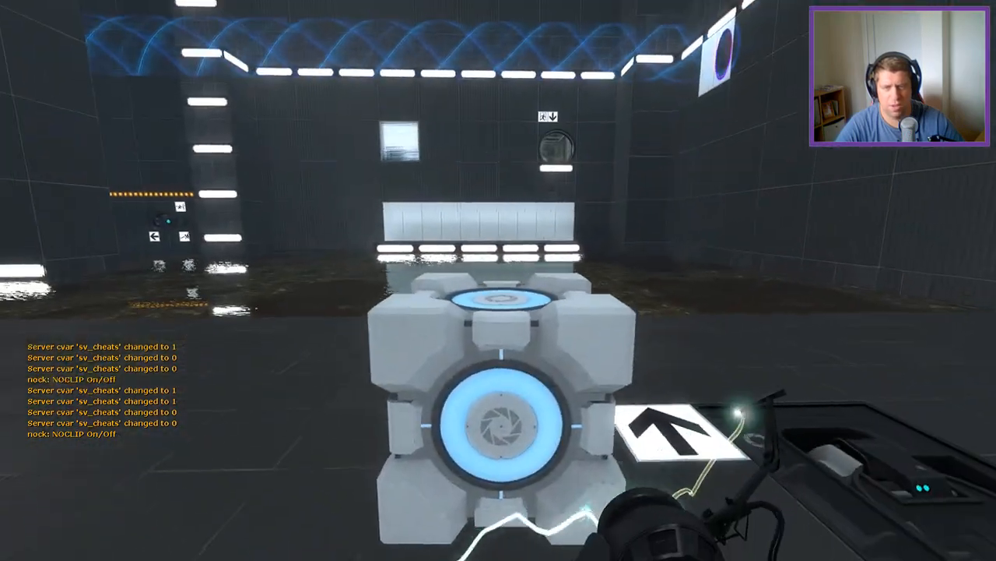
mouse_move(498, 280)
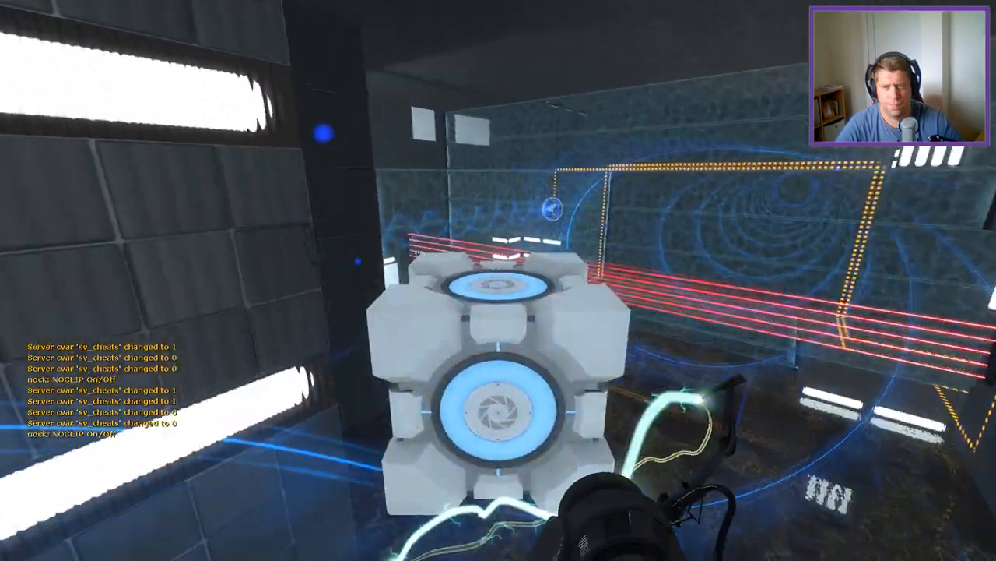
mouse_move(498, 280)
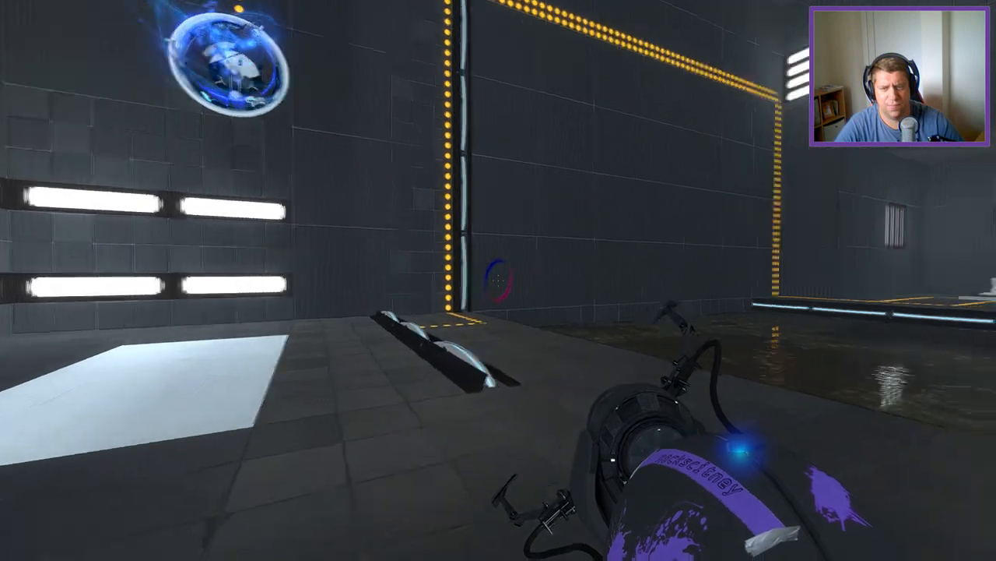
mouse_move(498, 280)
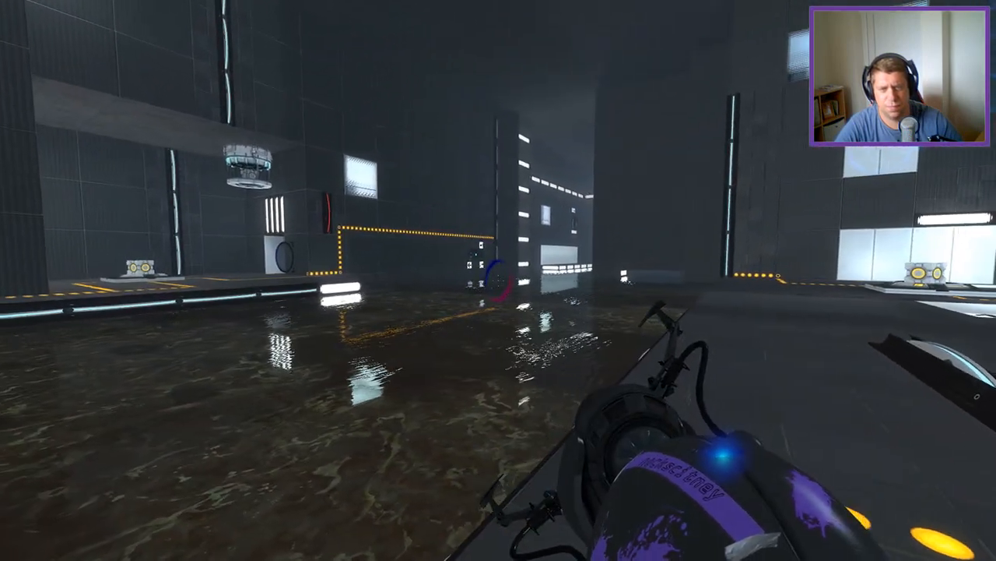
mouse_move(498, 280)
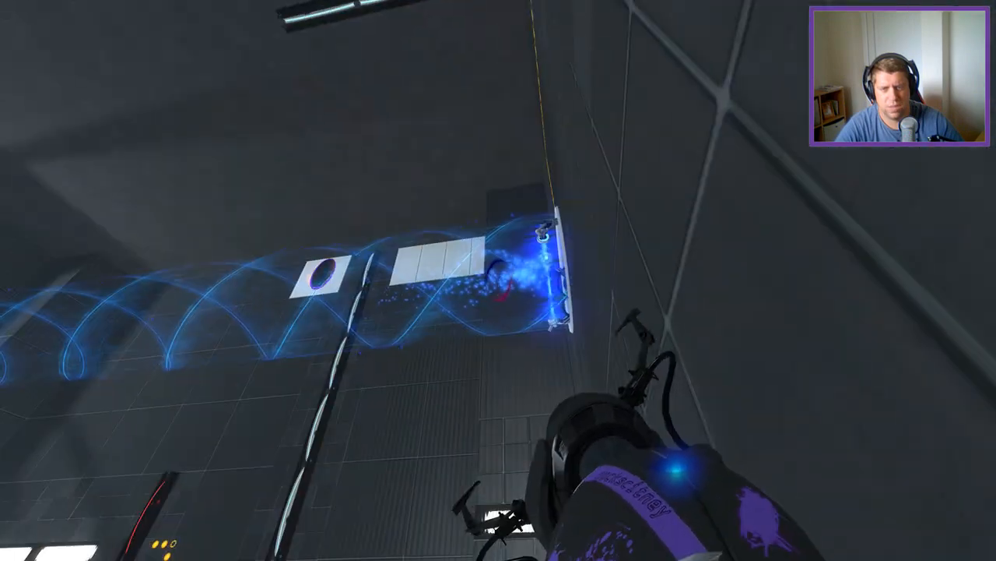
mouse_move(498, 280)
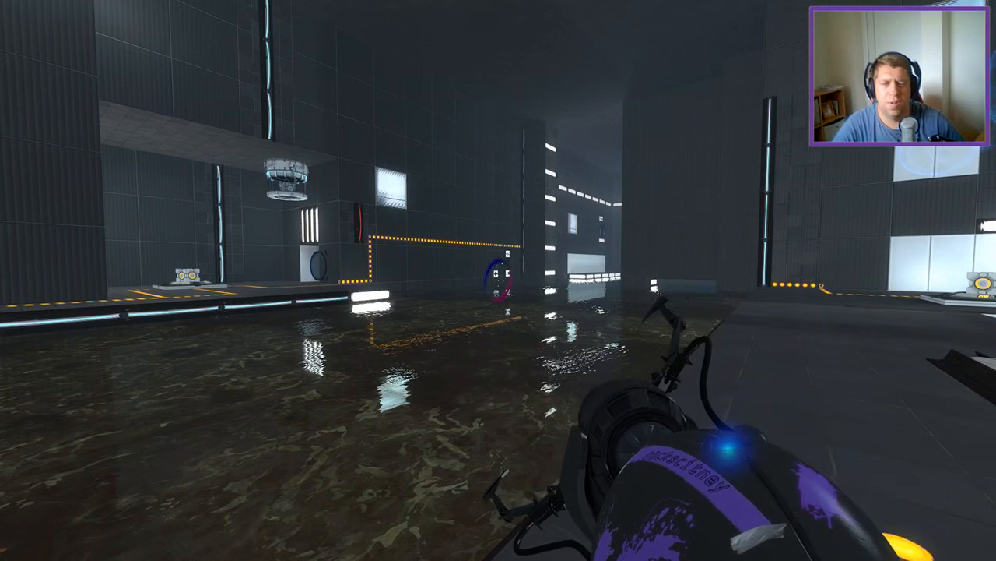
mouse_move(499, 281)
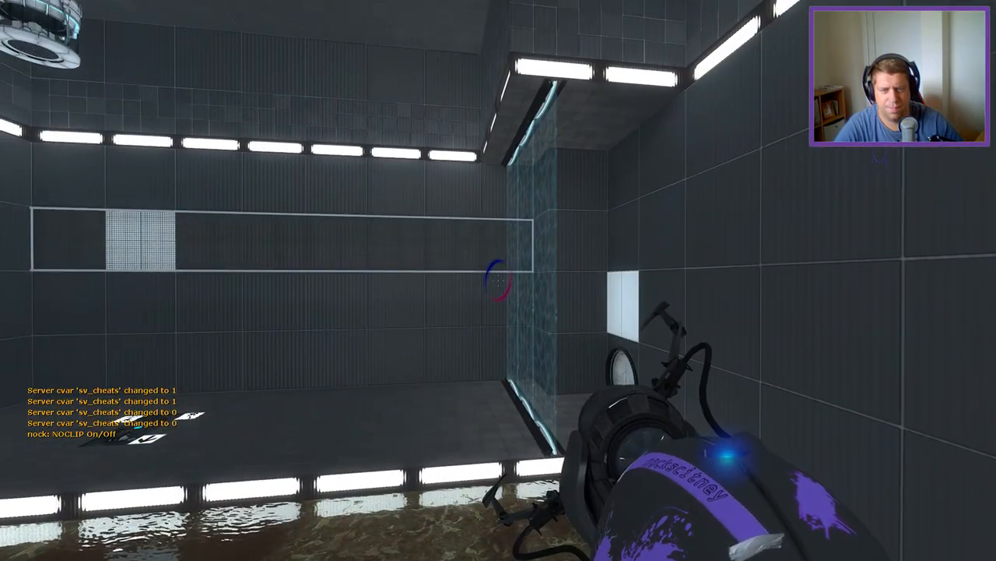
mouse_move(498, 280)
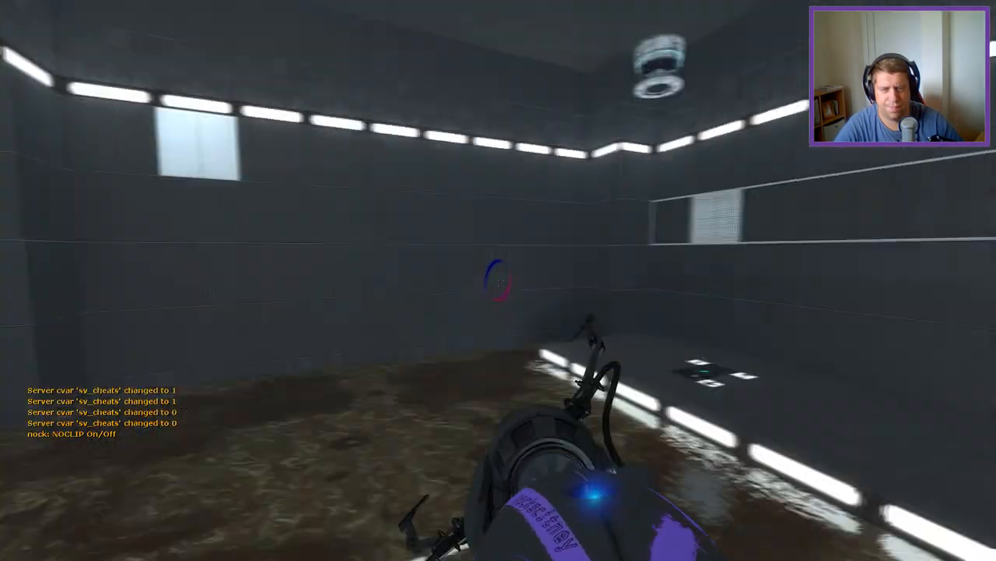
mouse_move(498, 281)
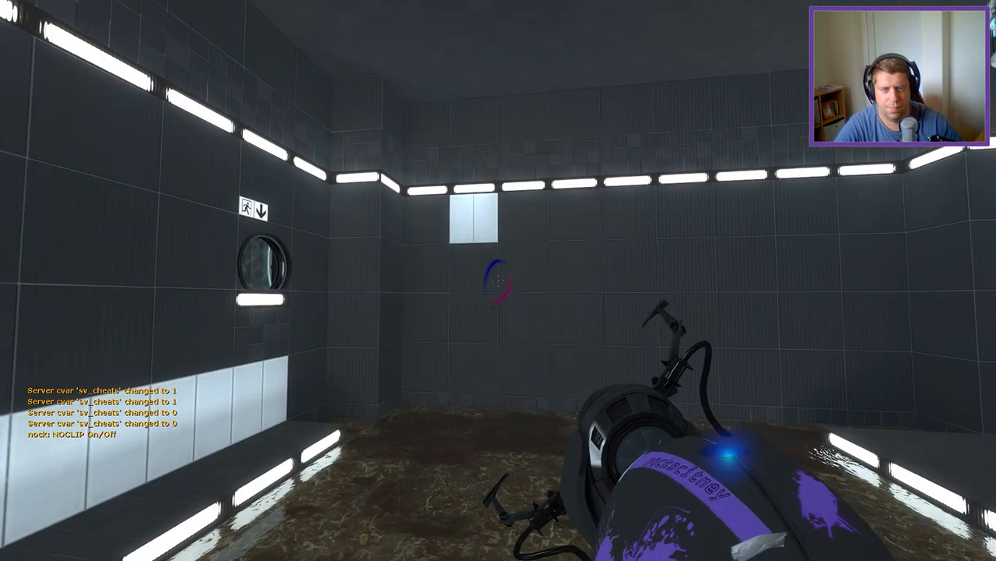
mouse_move(498, 280)
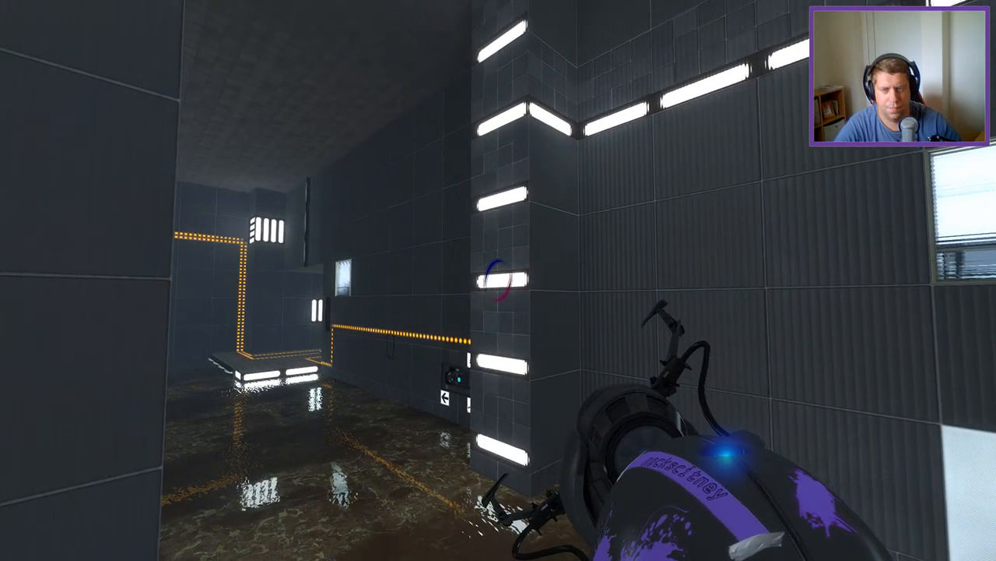
mouse_move(498, 280)
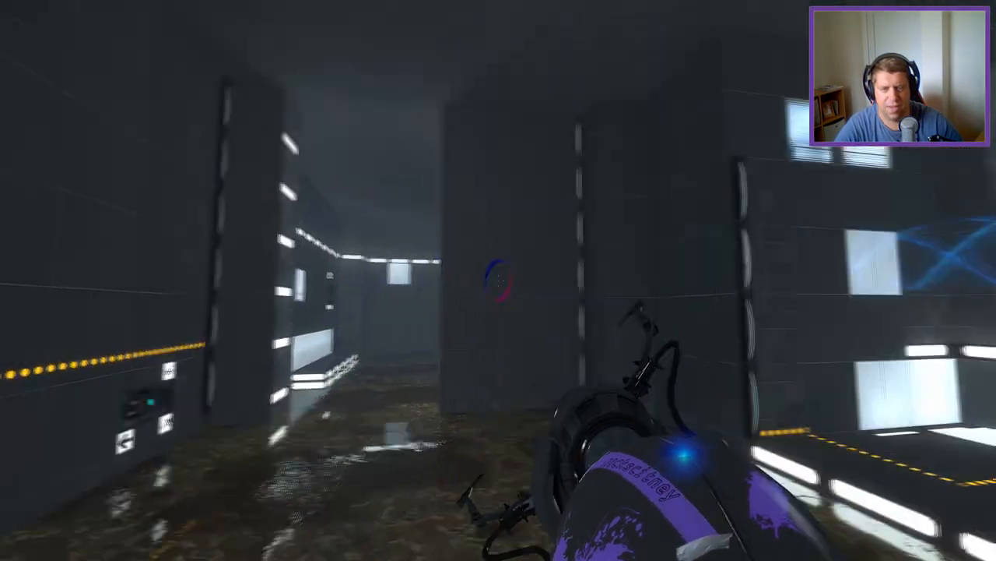
mouse_move(498, 280)
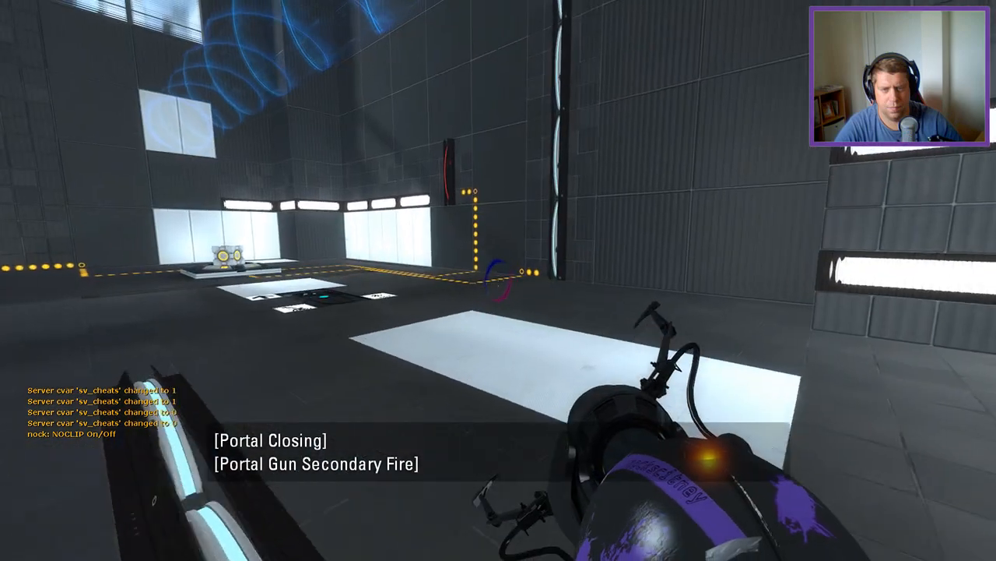
Step: Place portals on the chamber walls to cross the water toward the exit corridor
left_click(498, 280)
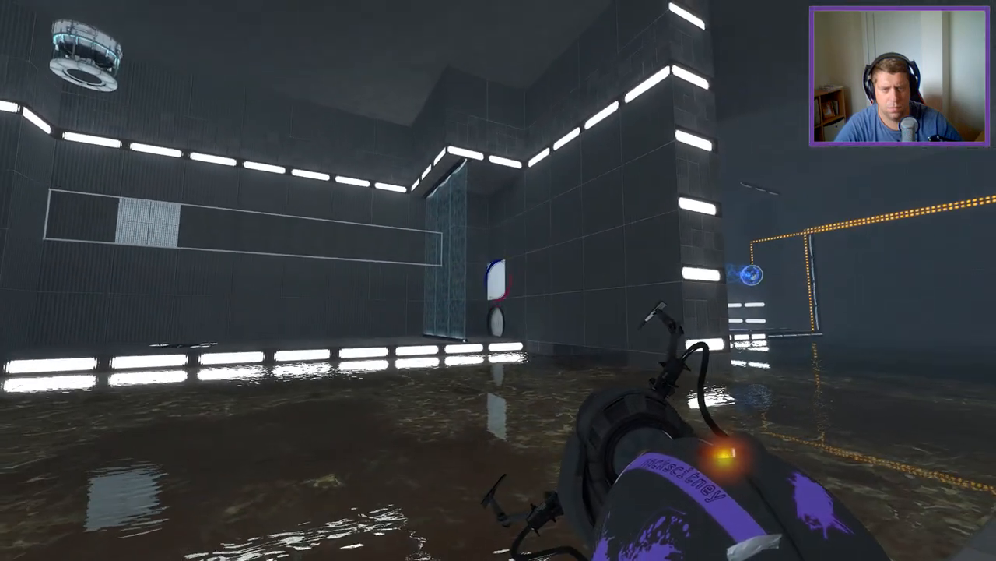
left_click(498, 280)
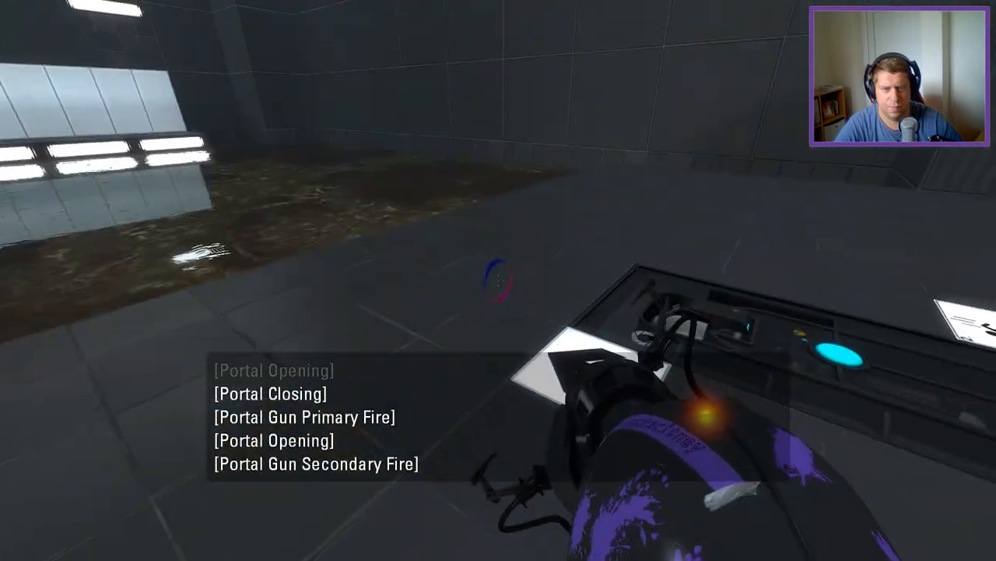
mouse_move(498, 280)
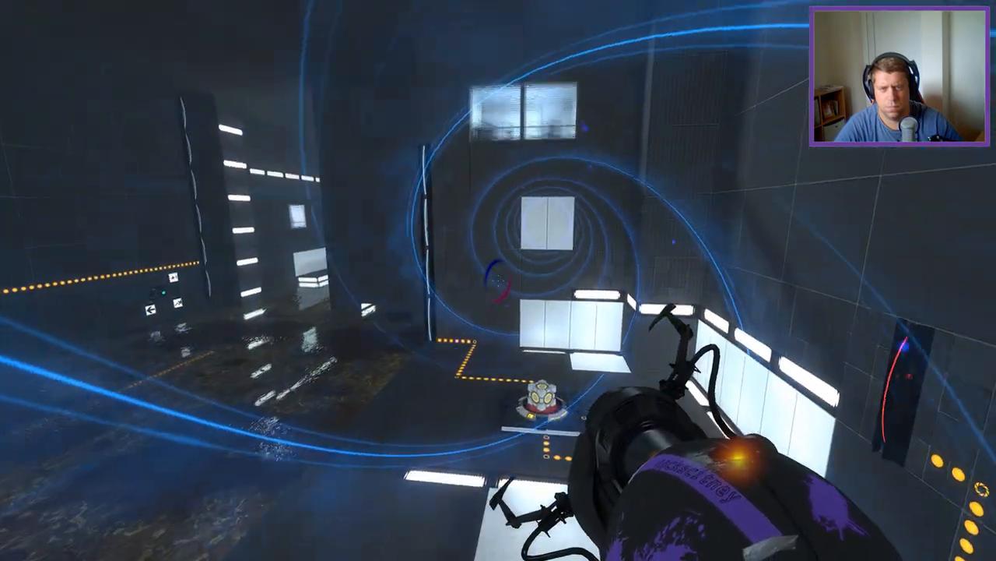
left_click(498, 280)
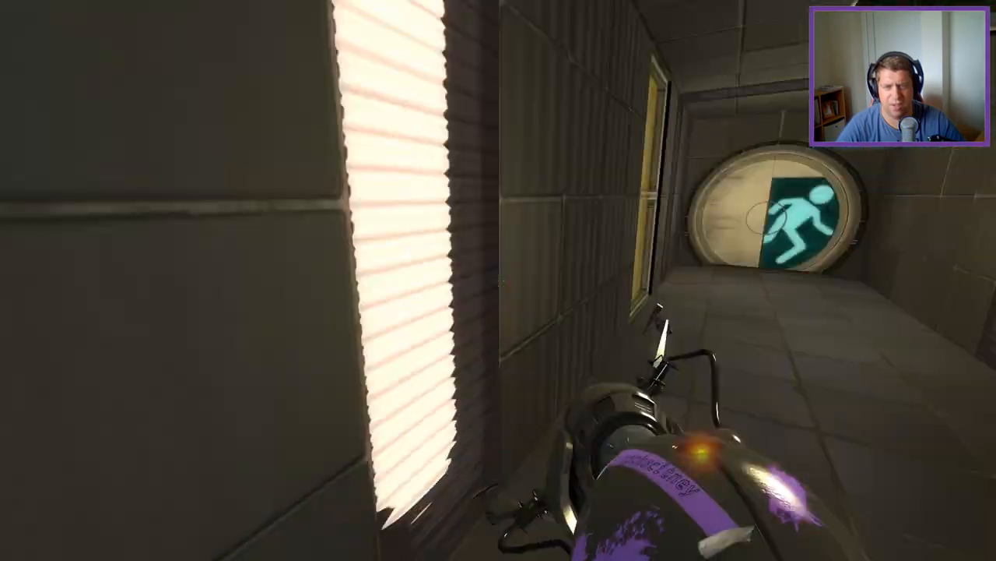
mouse_move(498, 280)
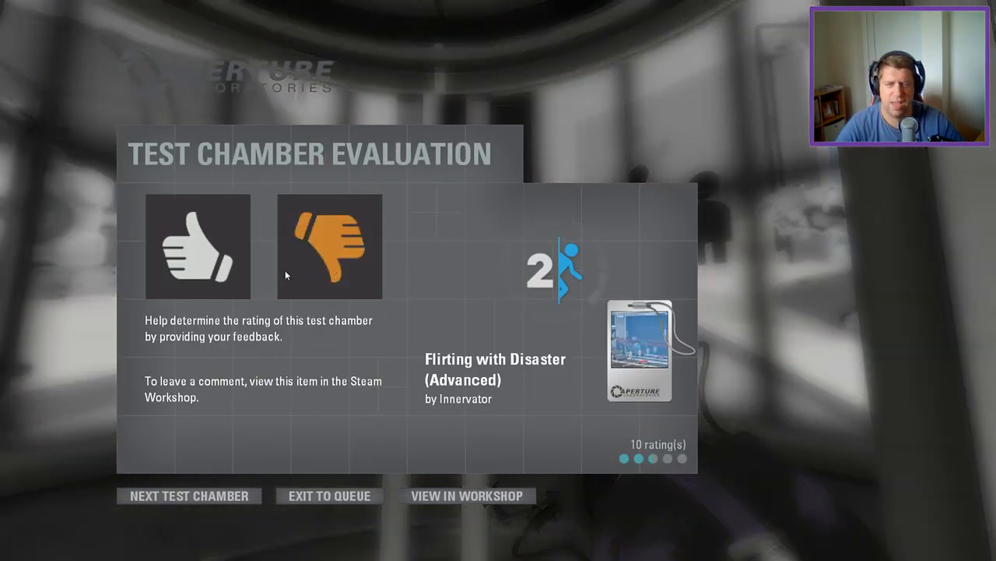
Step: Rate Flirting with Disaster (Advanced) thumbs up on the Test Chamber Evaluation screen
left_click(197, 246)
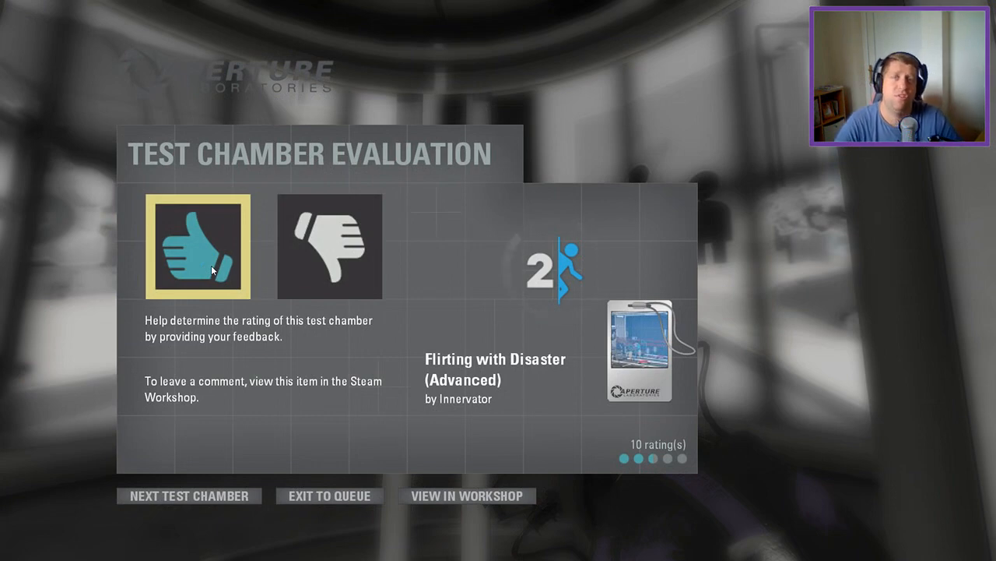